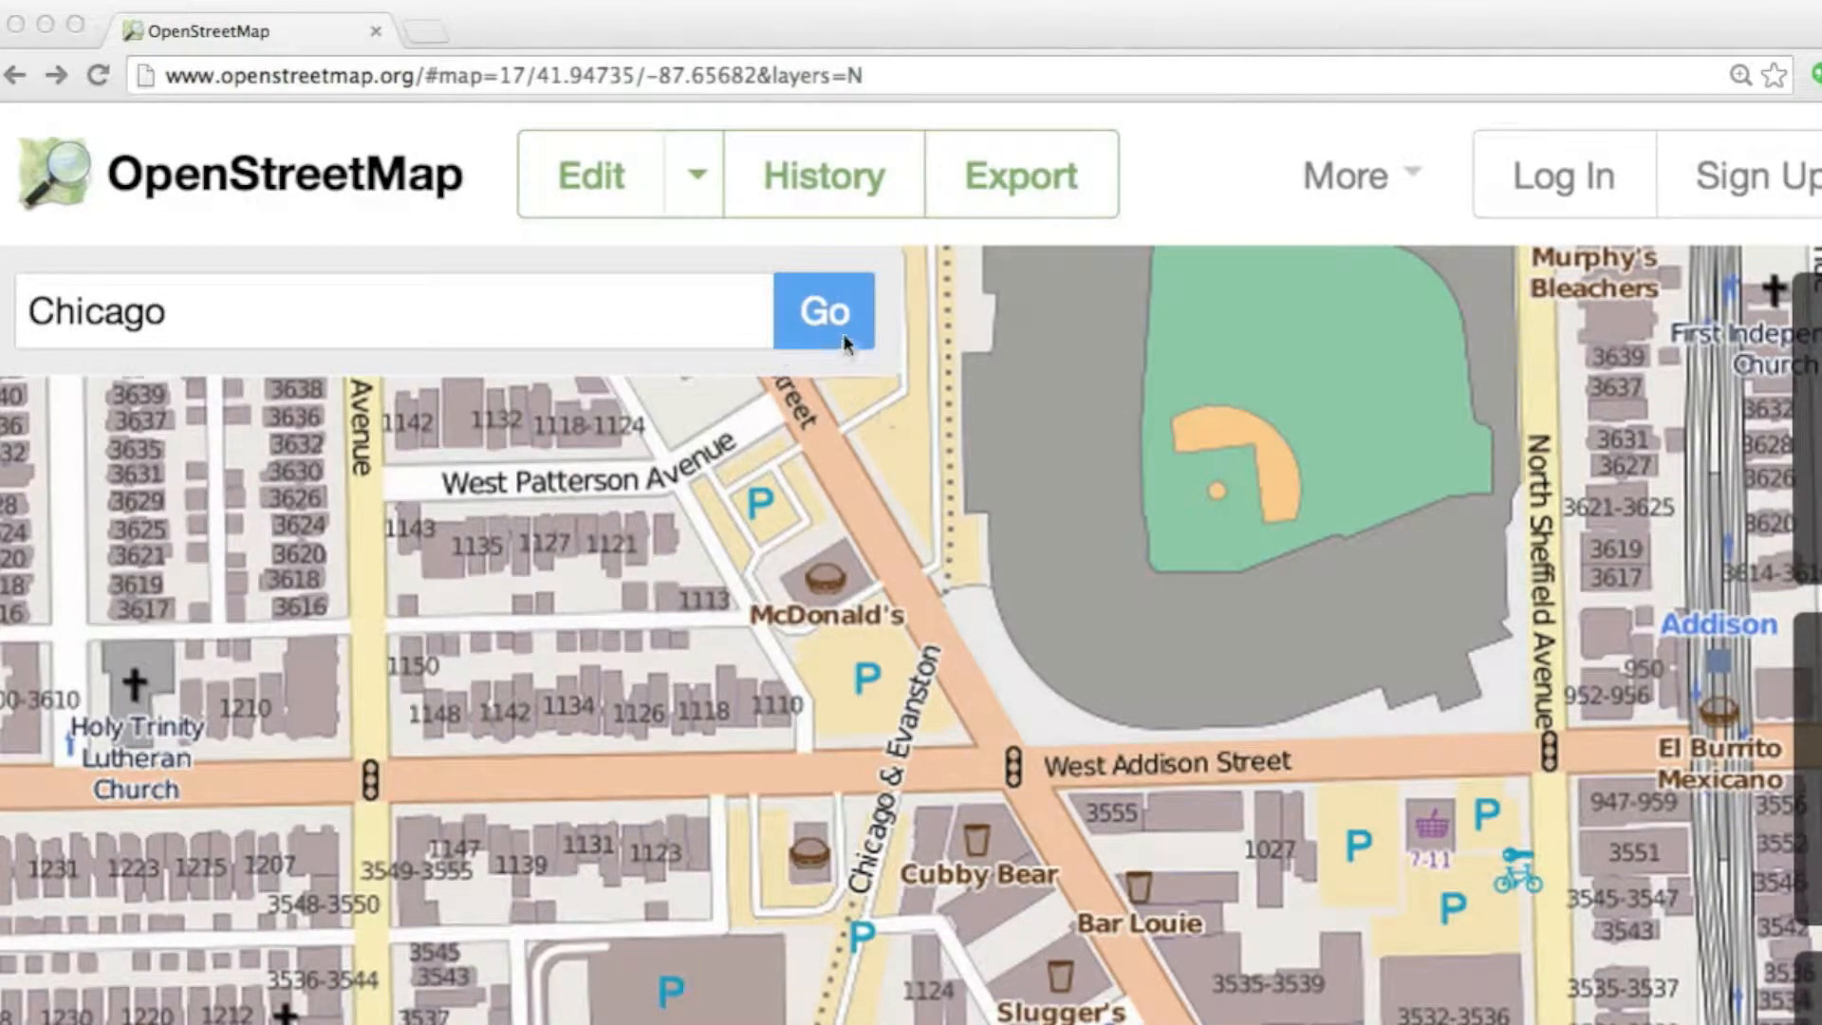
Search the map for 'Chicago' and scroll the results for Chicago, Cook County, Illinois
click(823, 311)
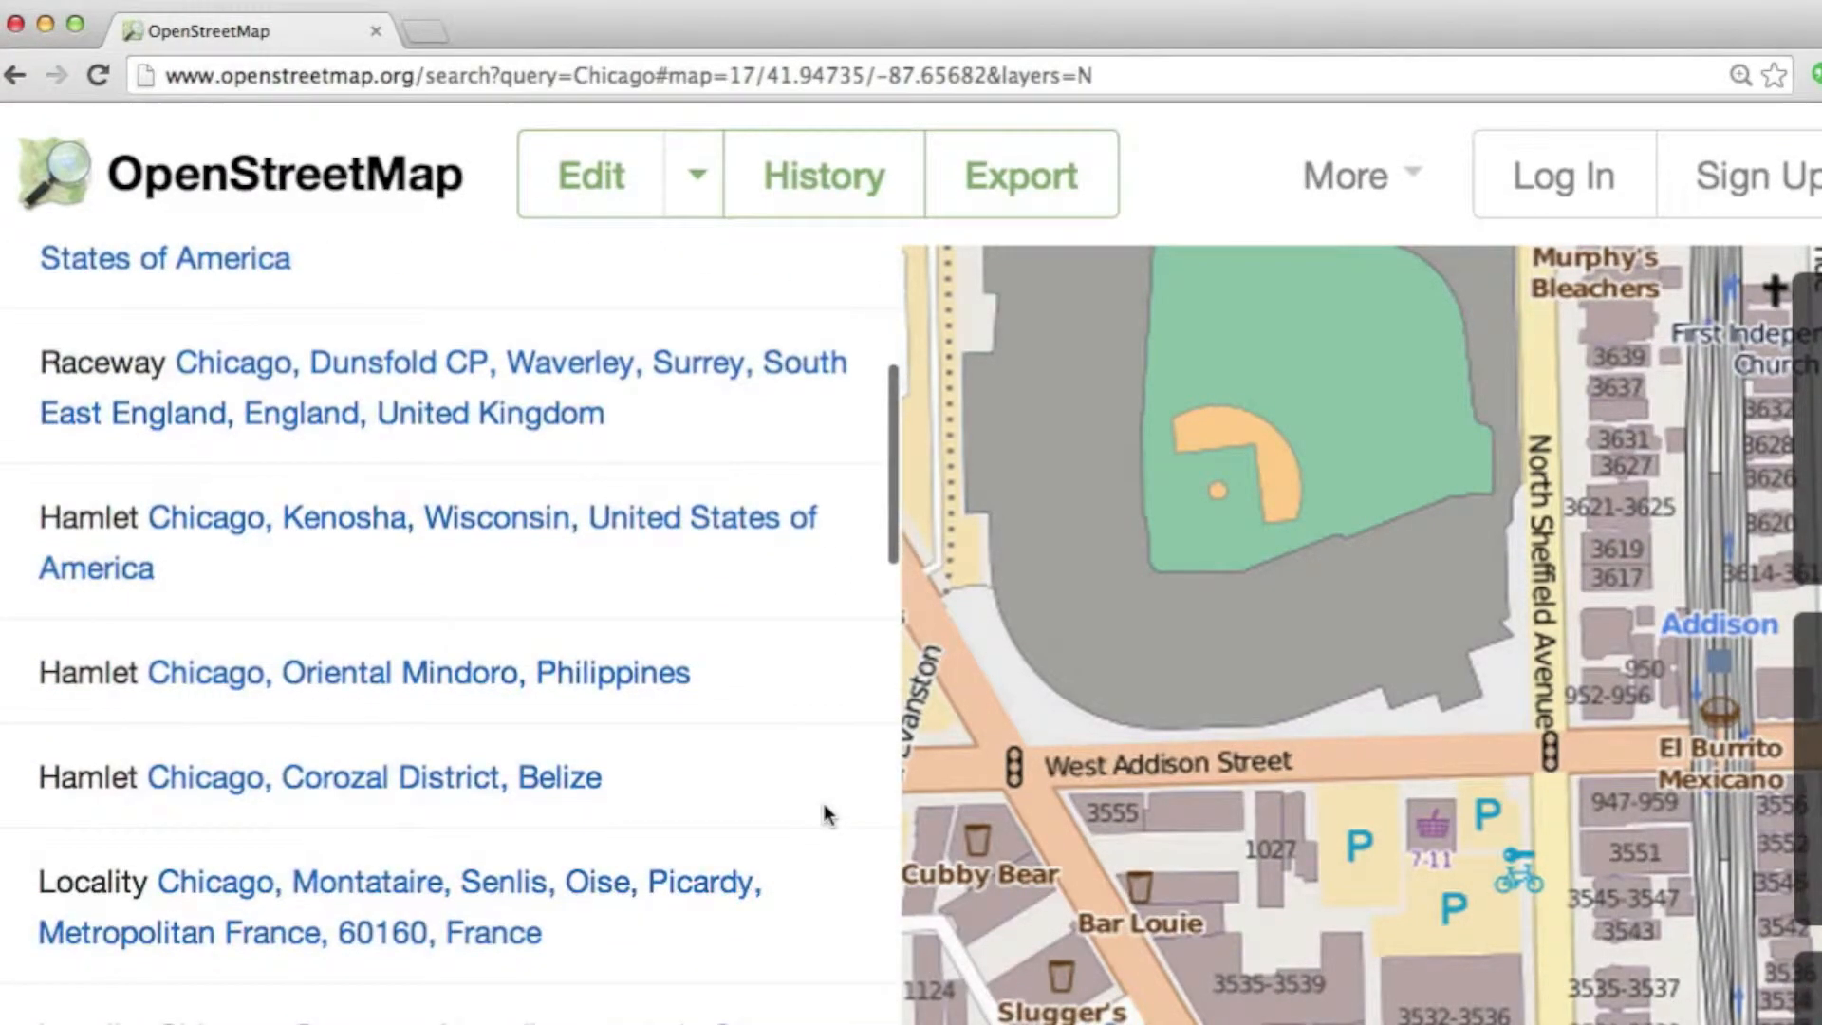
scroll(down, 3)
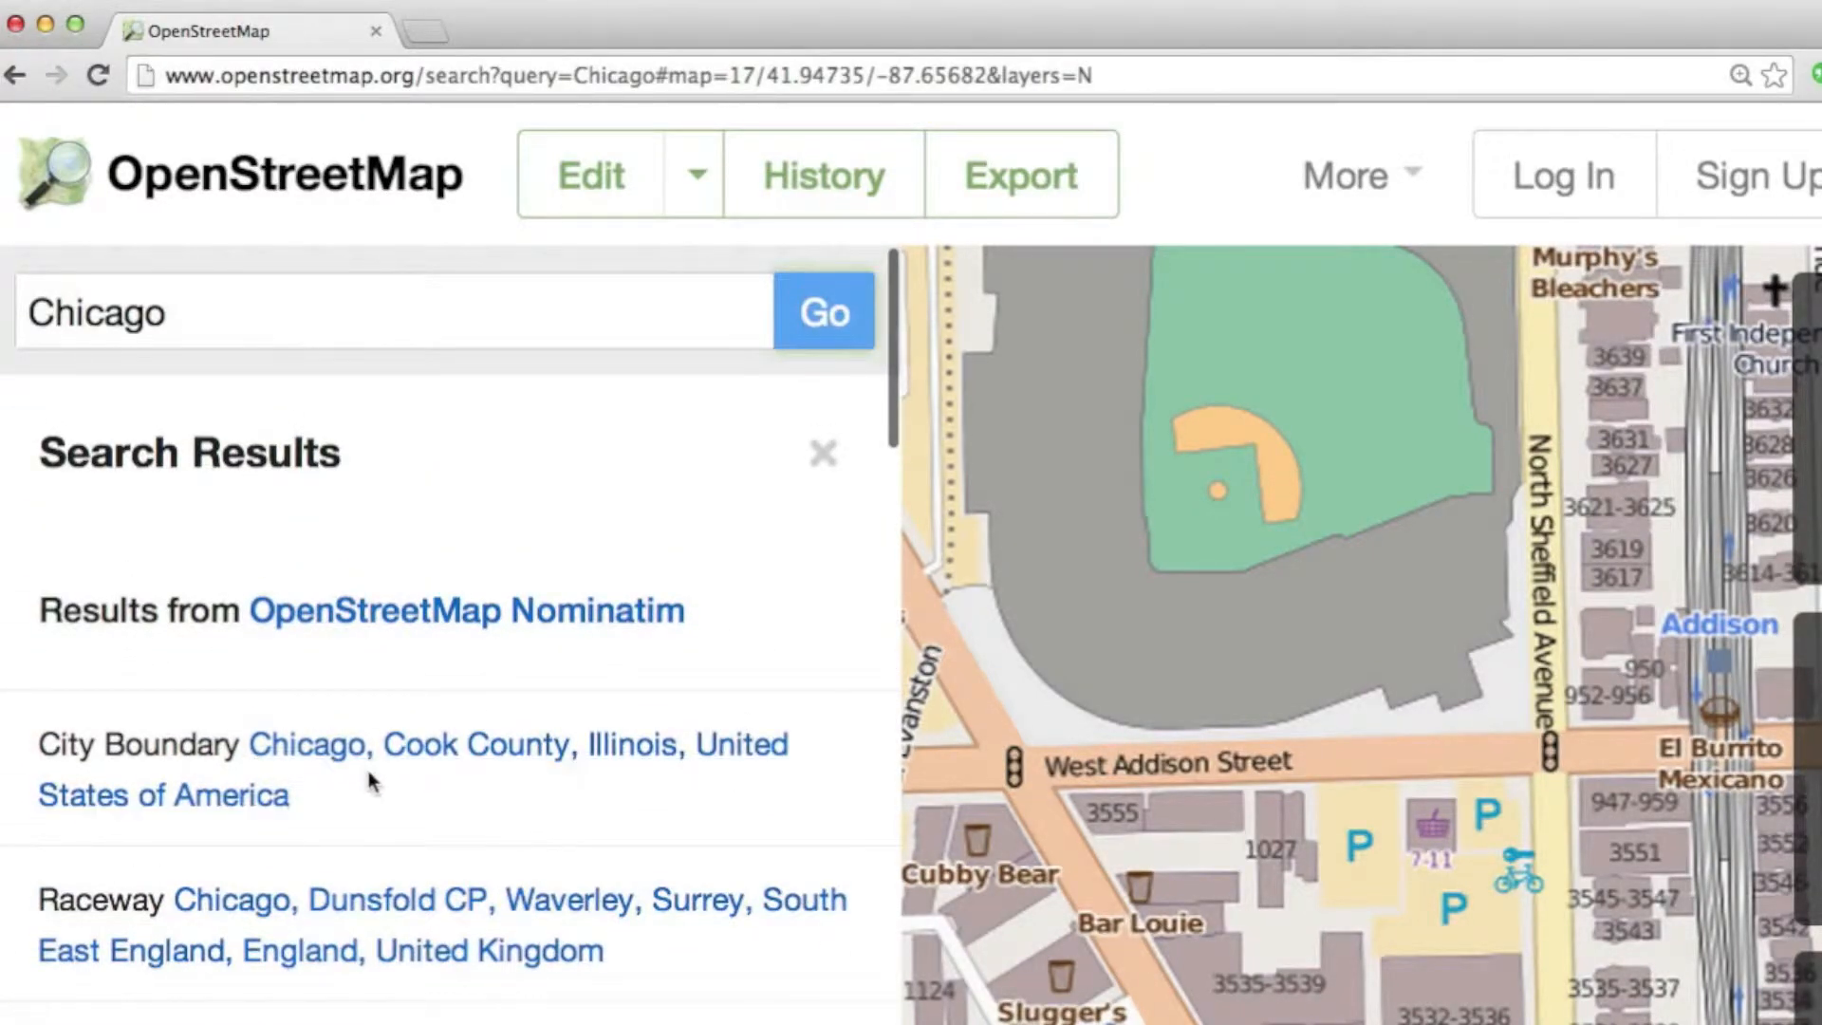
mouse_move(399, 763)
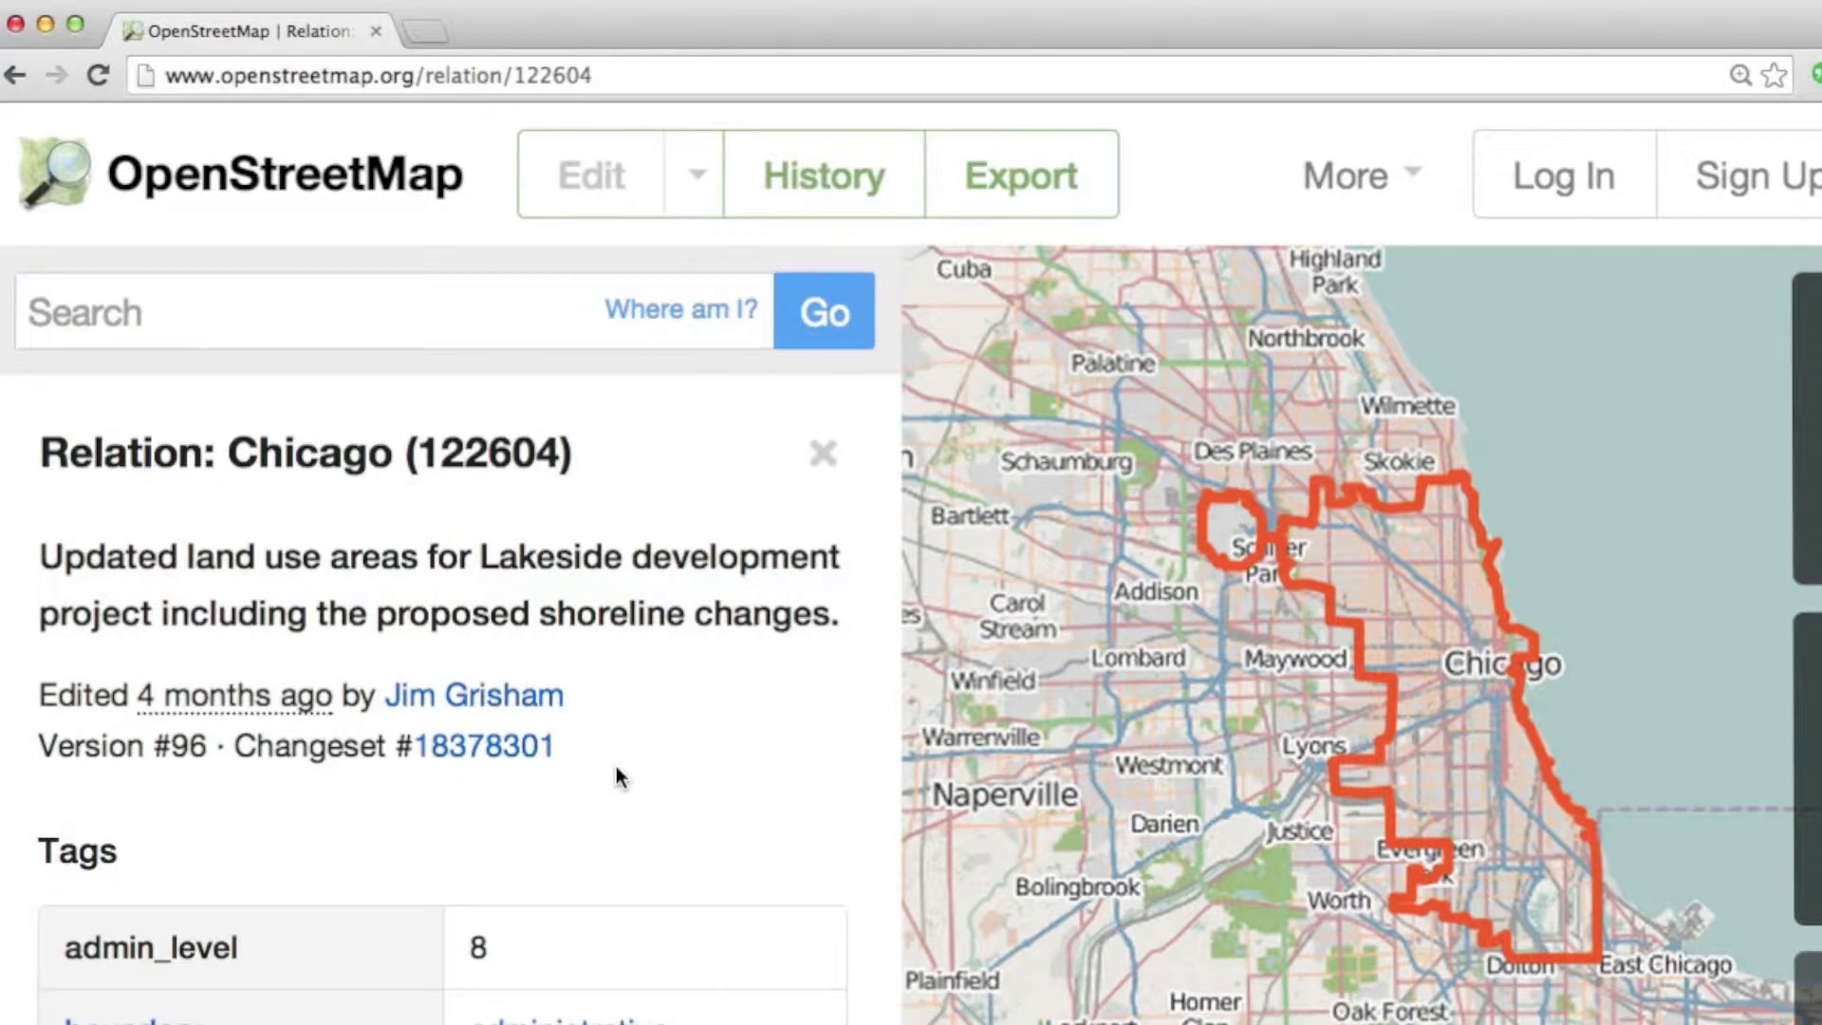
mouse_move(1438, 616)
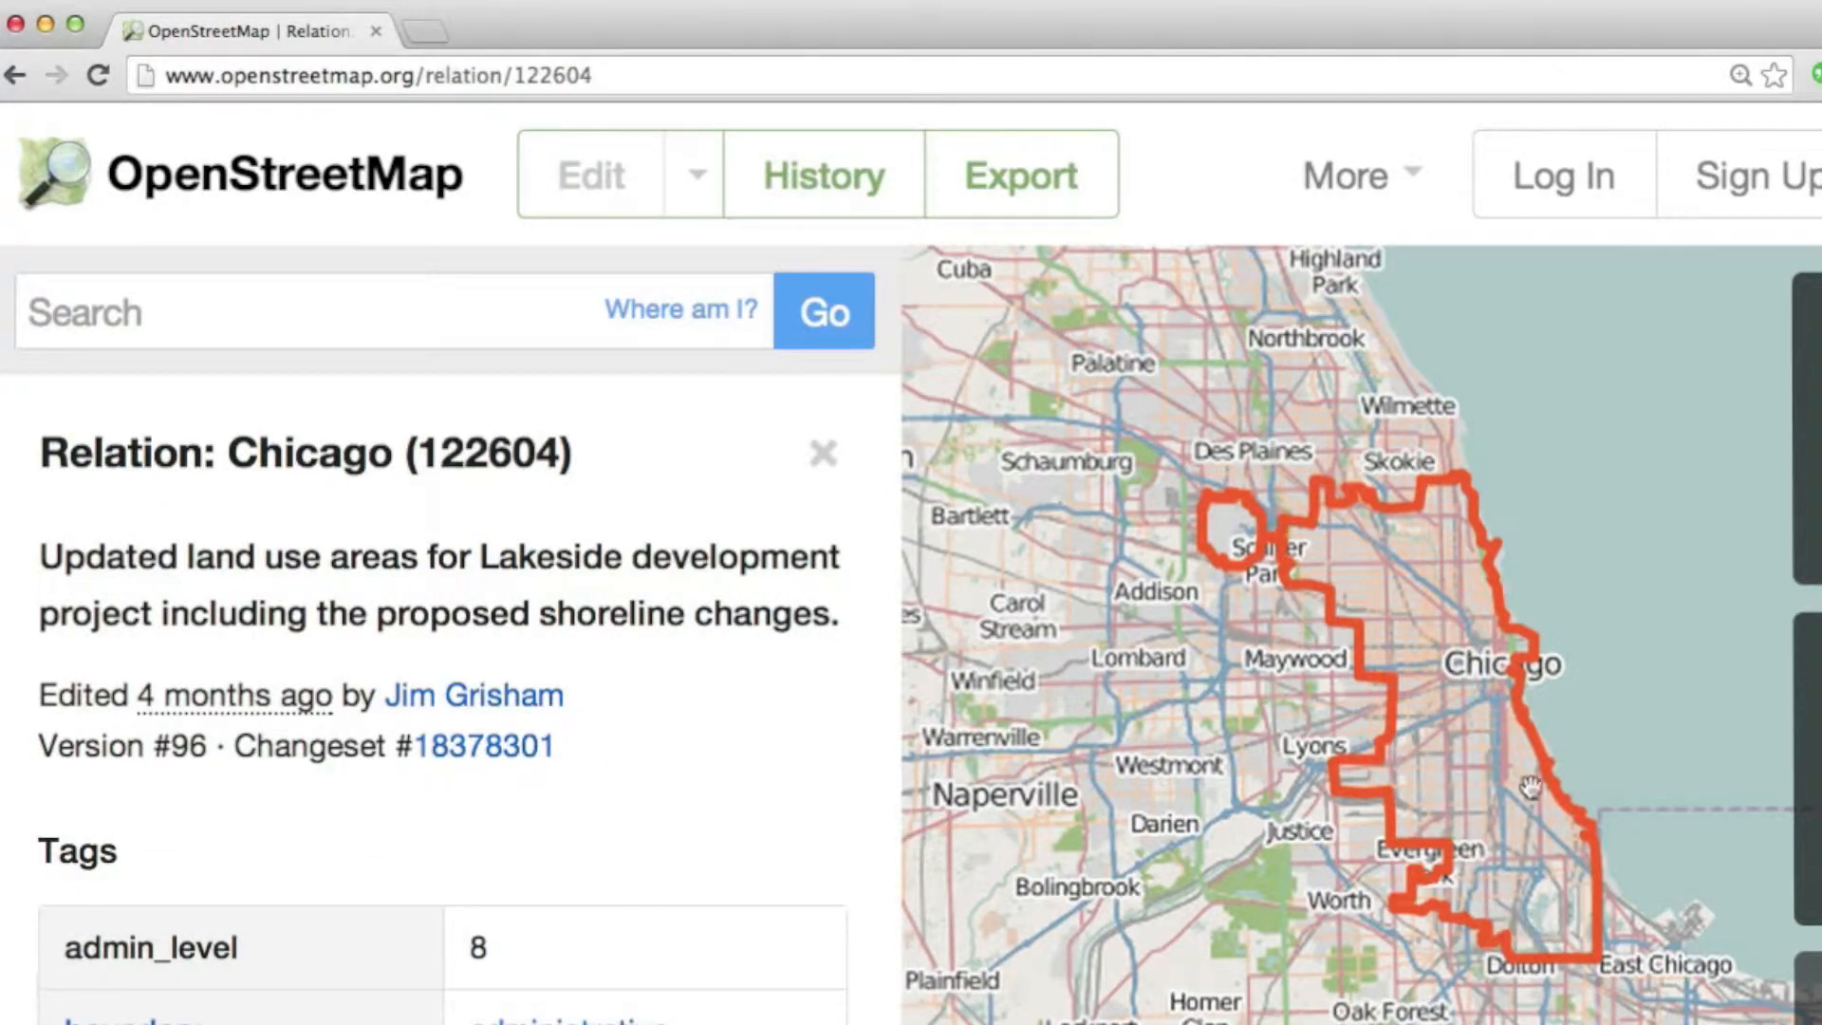
Open Export, scroll past the area-too-large warning, and follow the Metro Extracts link
click(1020, 174)
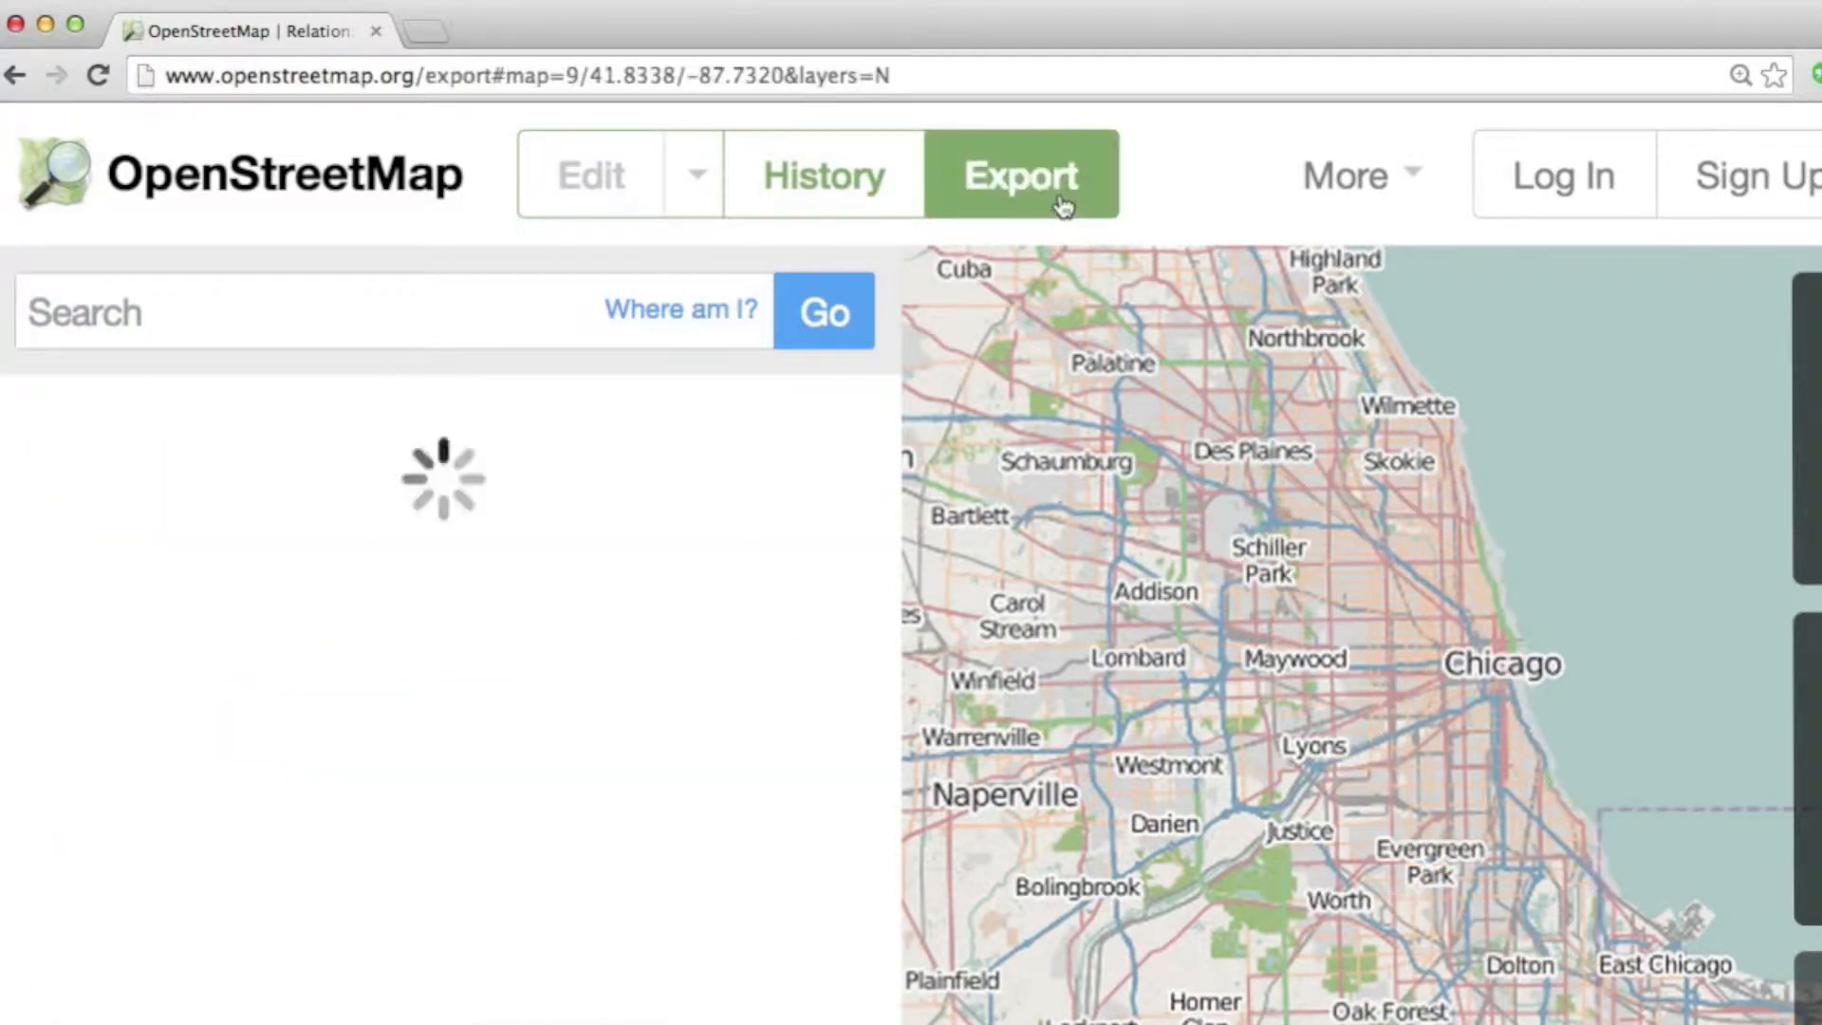
click(1019, 174)
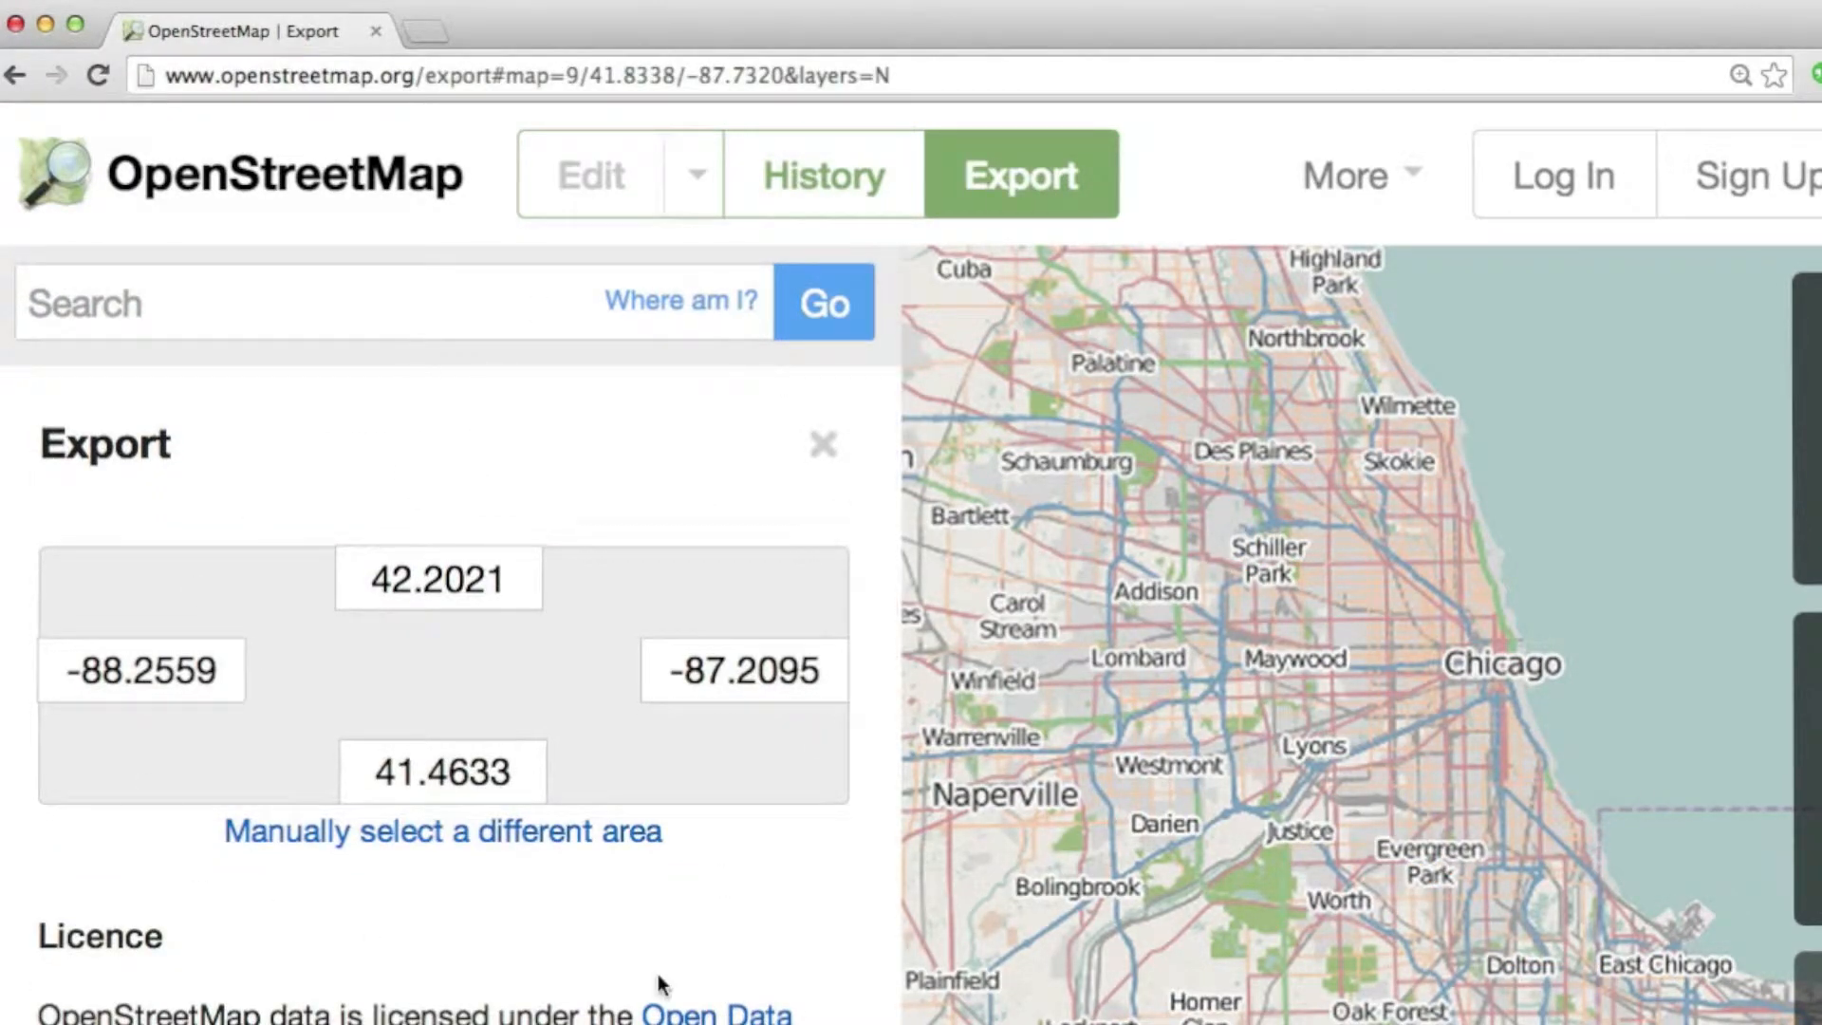
scroll(down, 3)
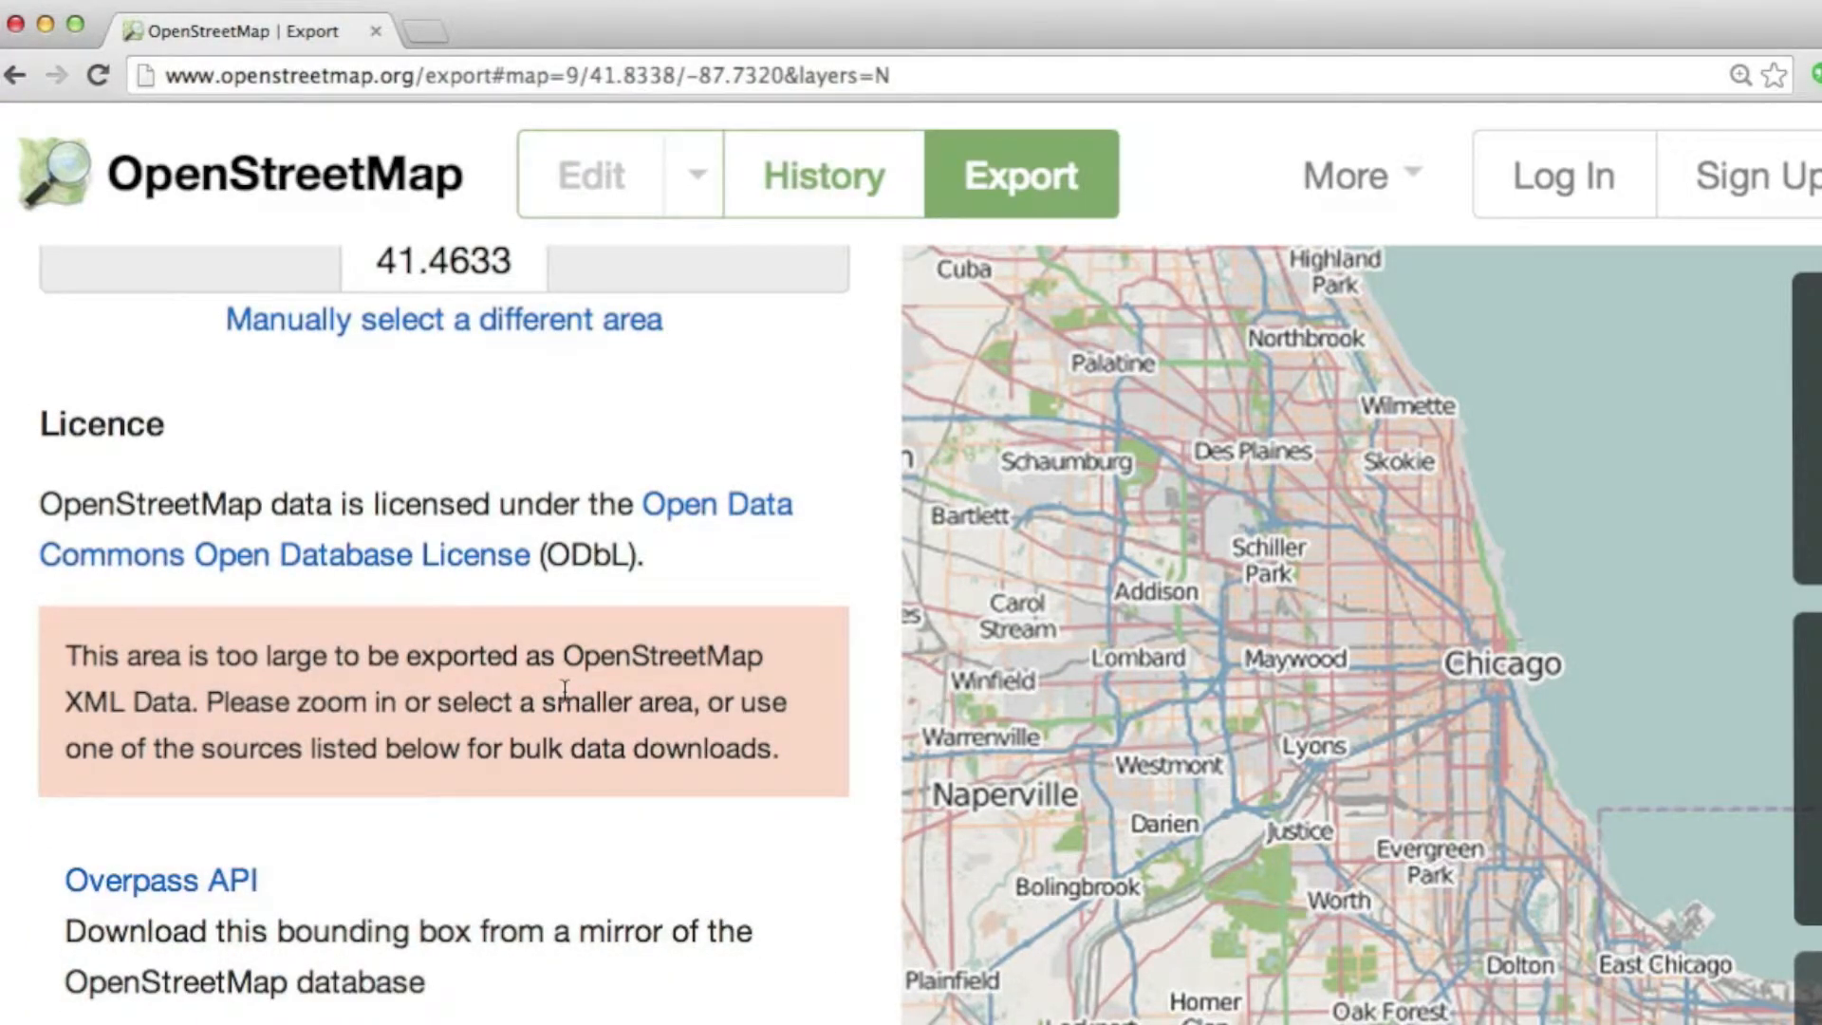
scroll(down, 3)
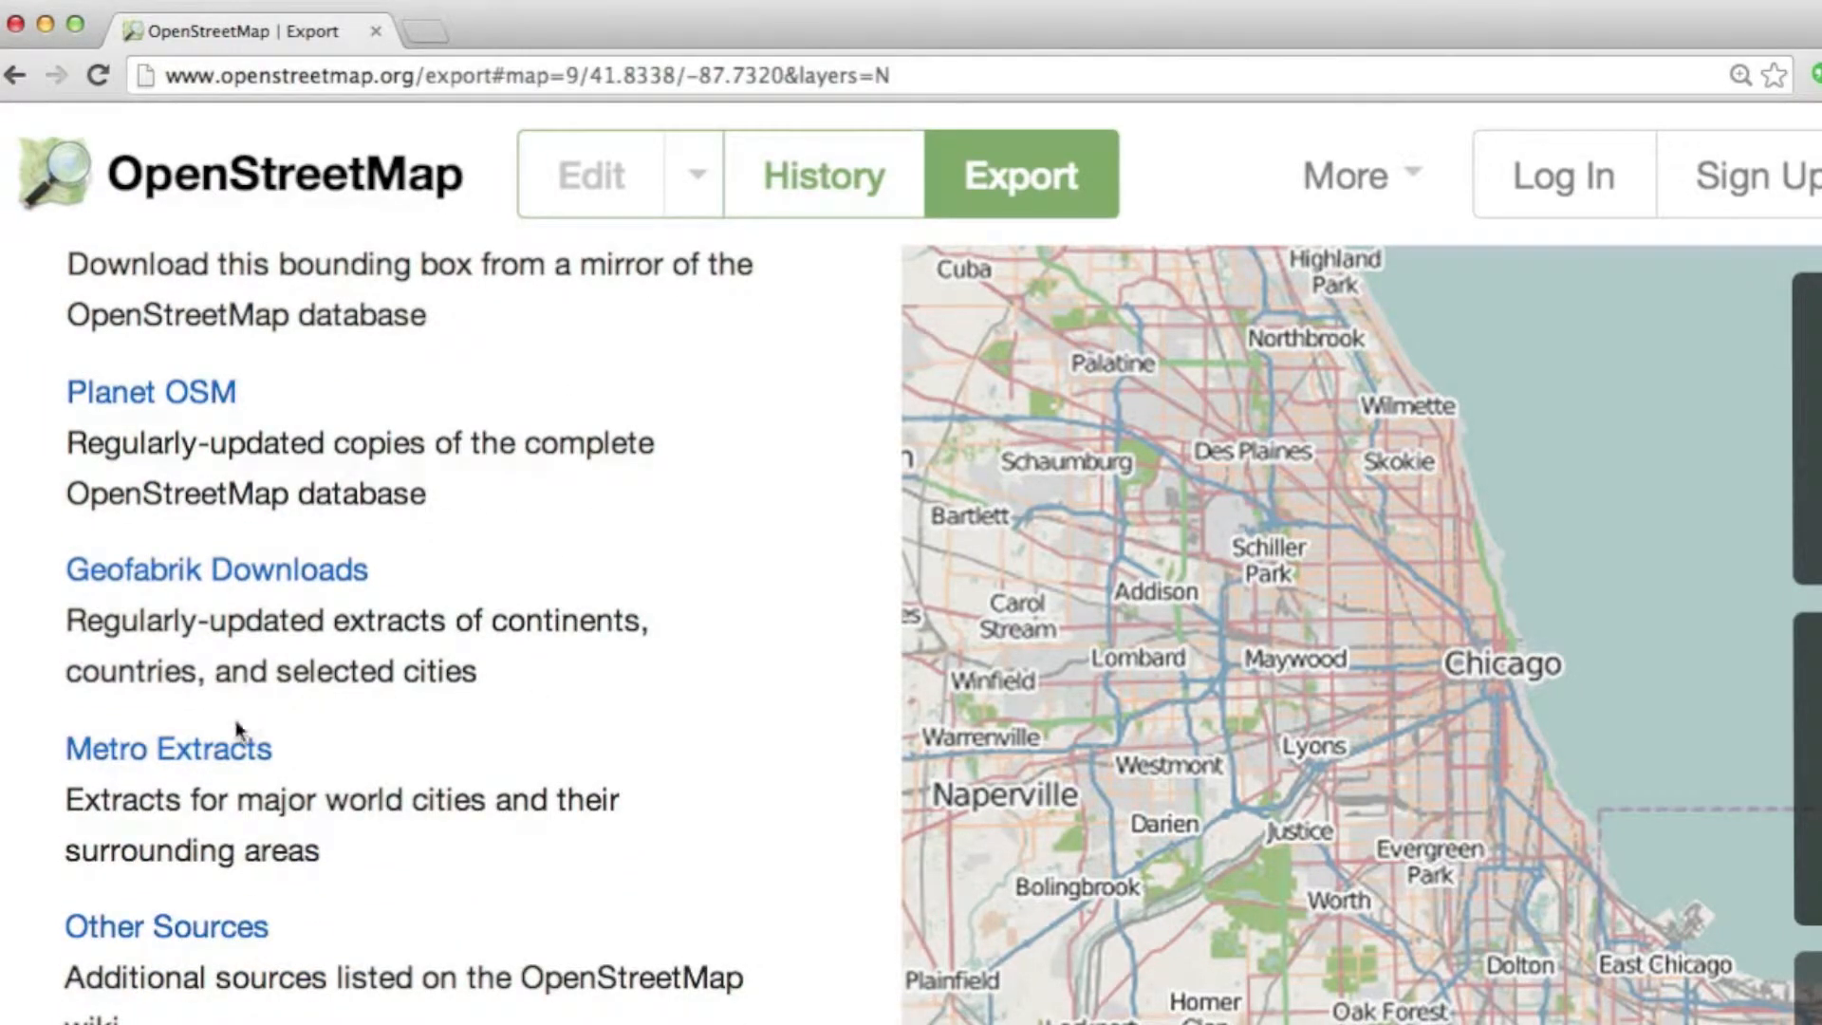
click(169, 748)
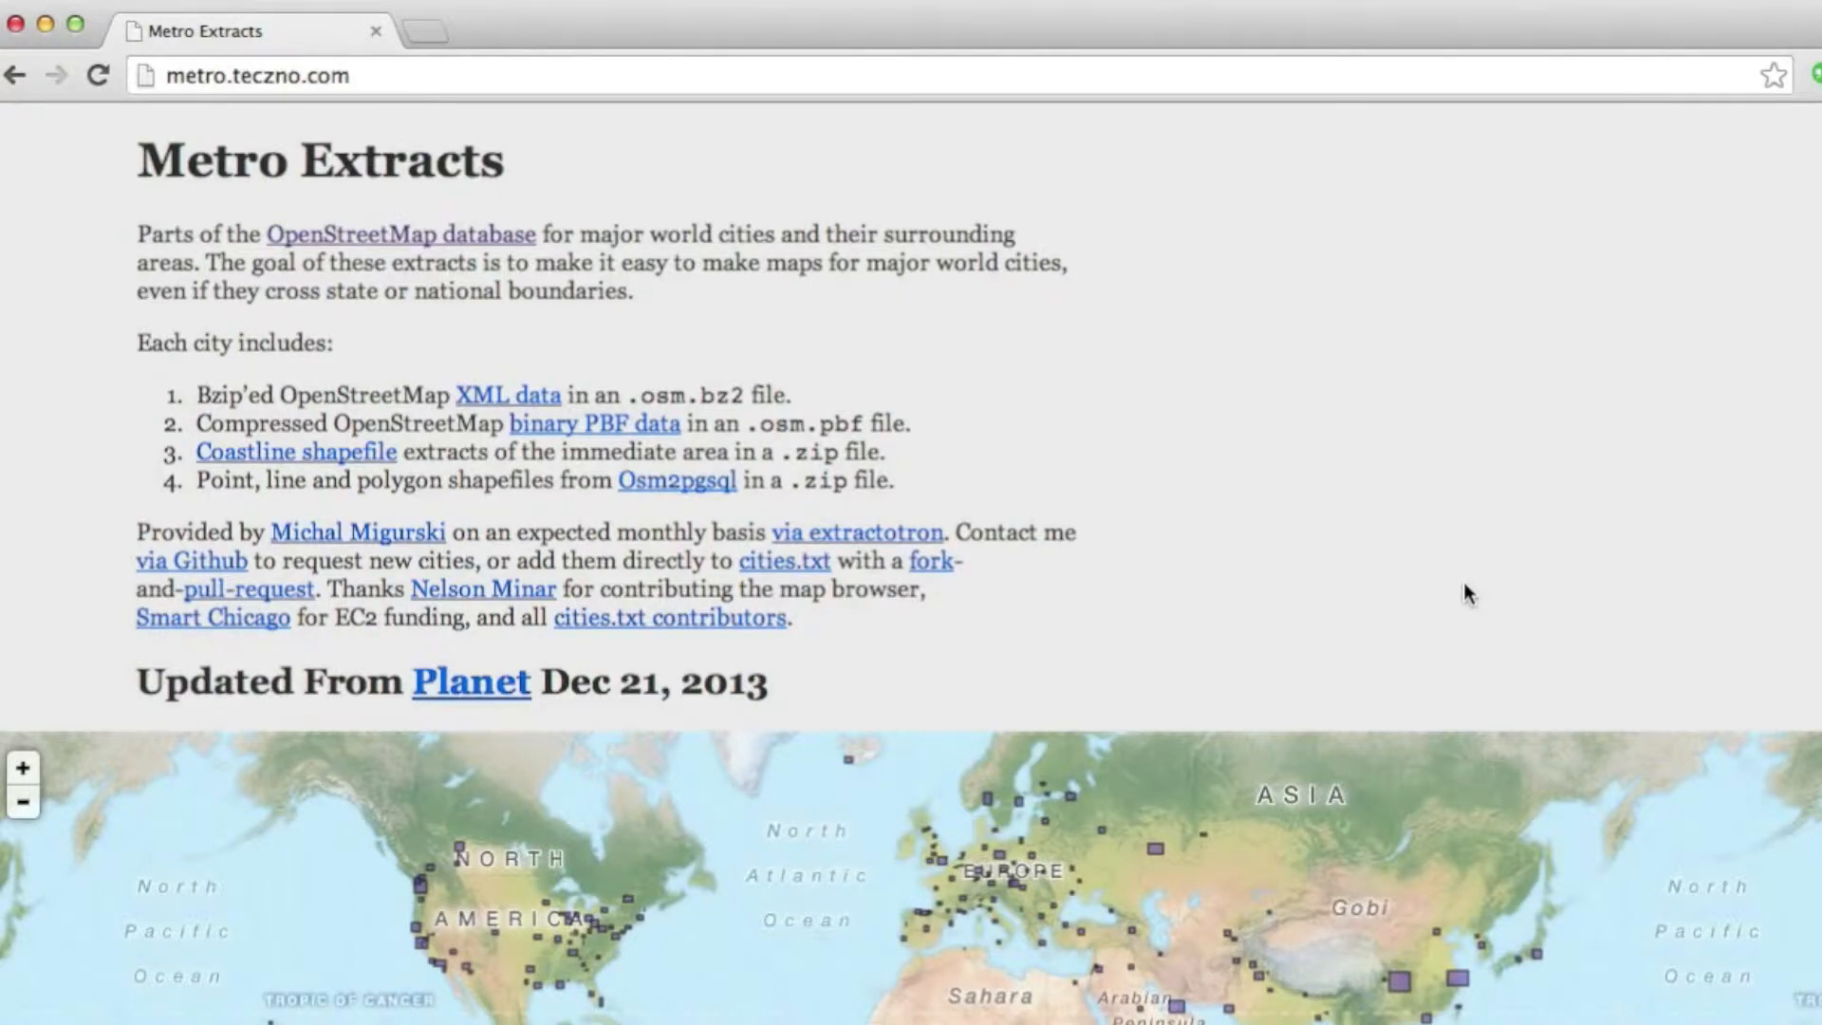
Zoom the Metro Extracts page and download the Chicago extract from North America
key(ctrl+plus)
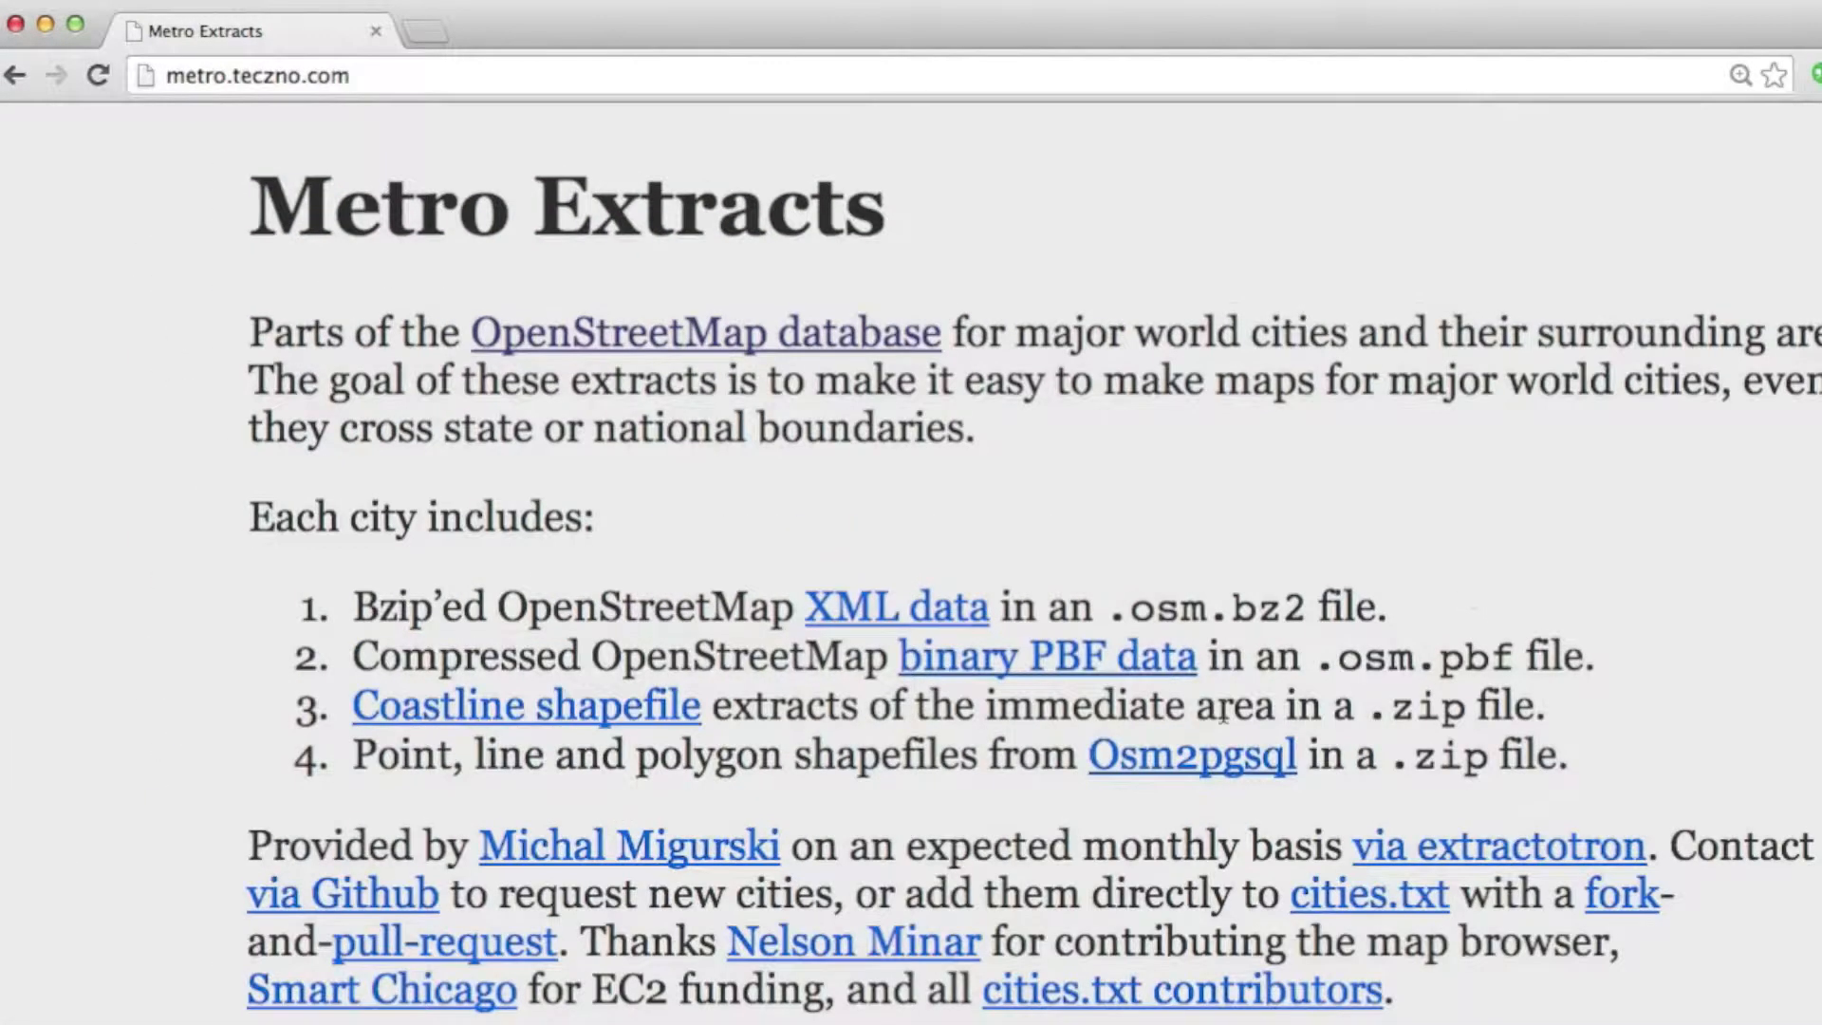
scroll(down, 3)
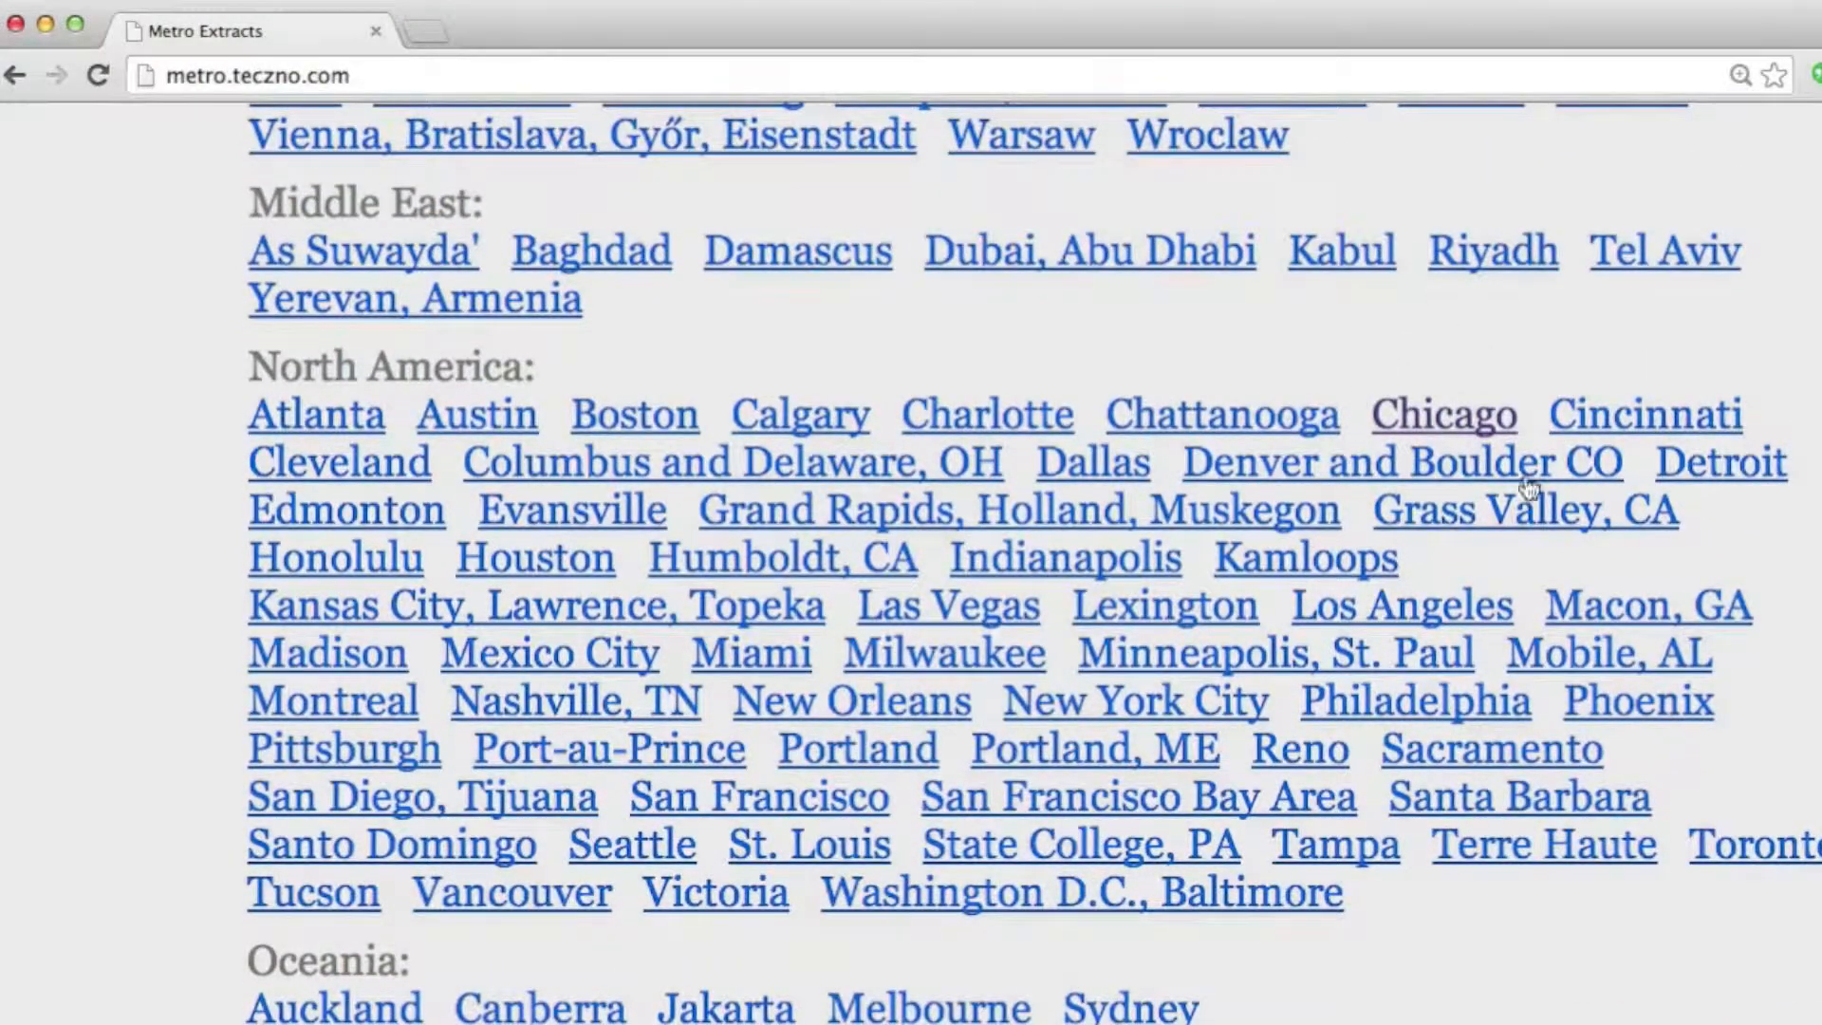
click(1443, 413)
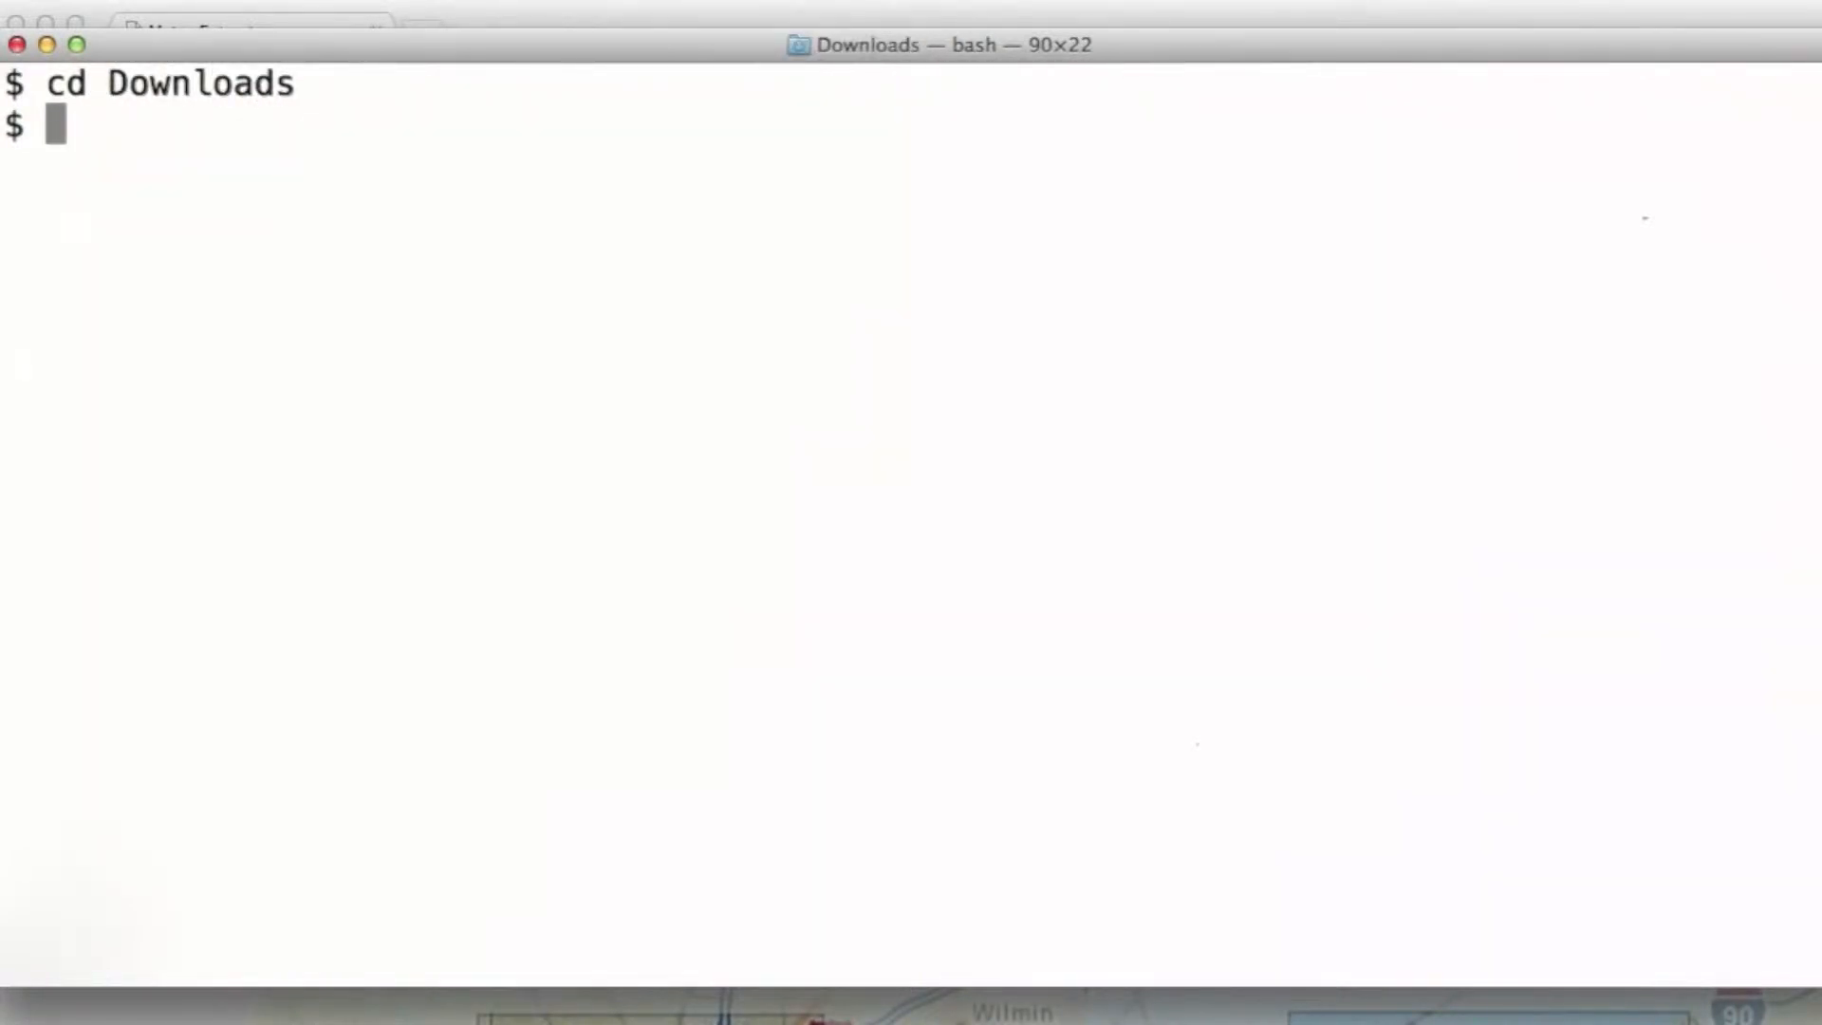
Page through chicago.osm with less, then search the web for 'openstreetmap documentation'
text(le)
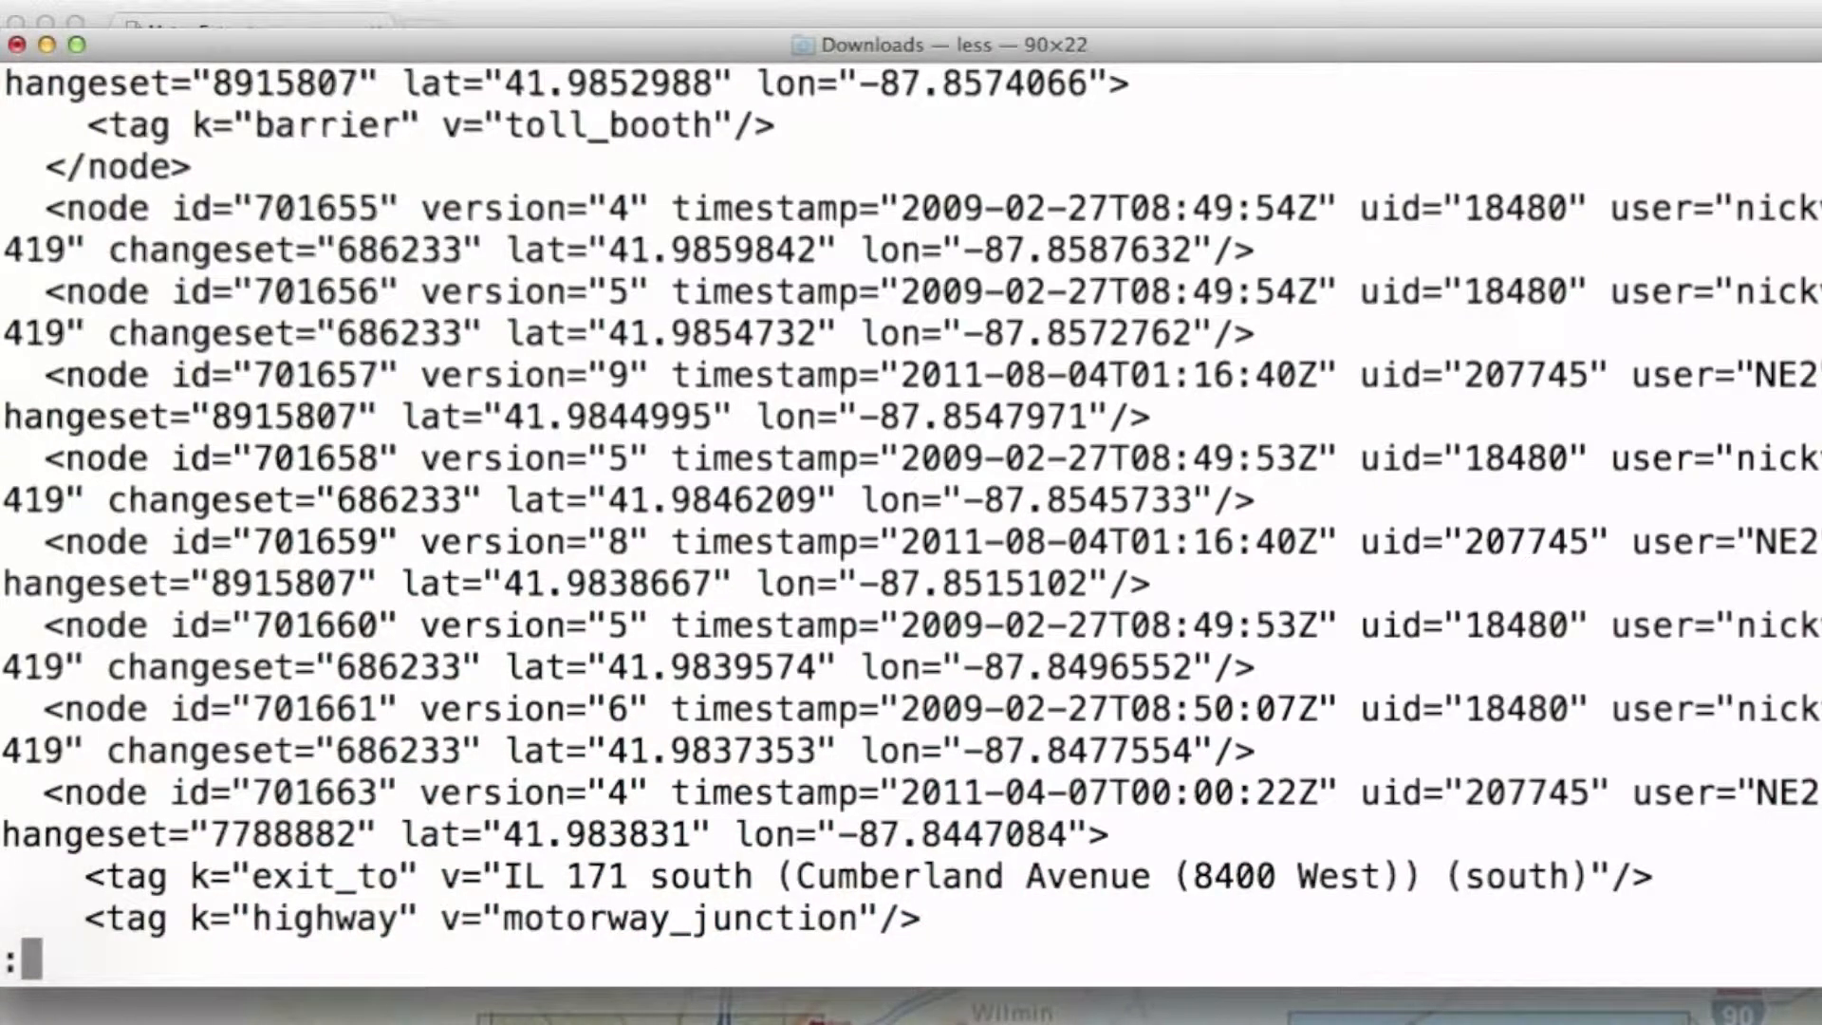
key(q)
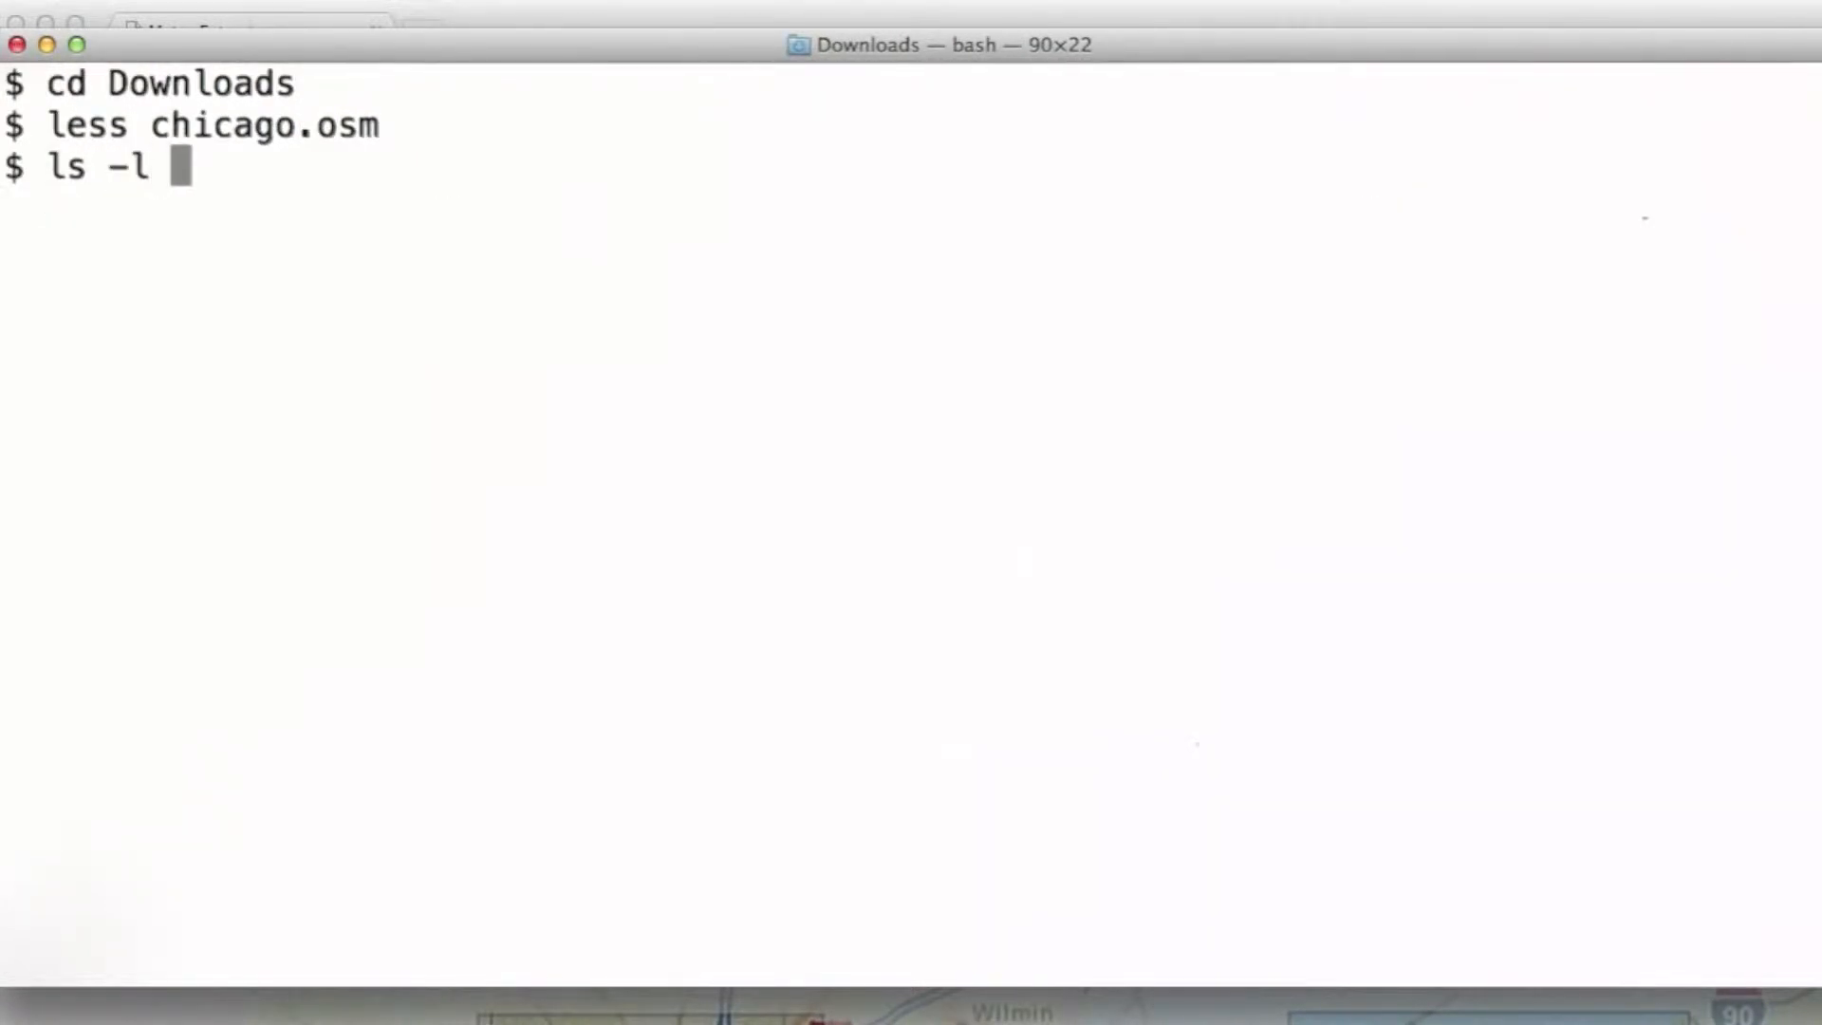
text(chicago.osm)
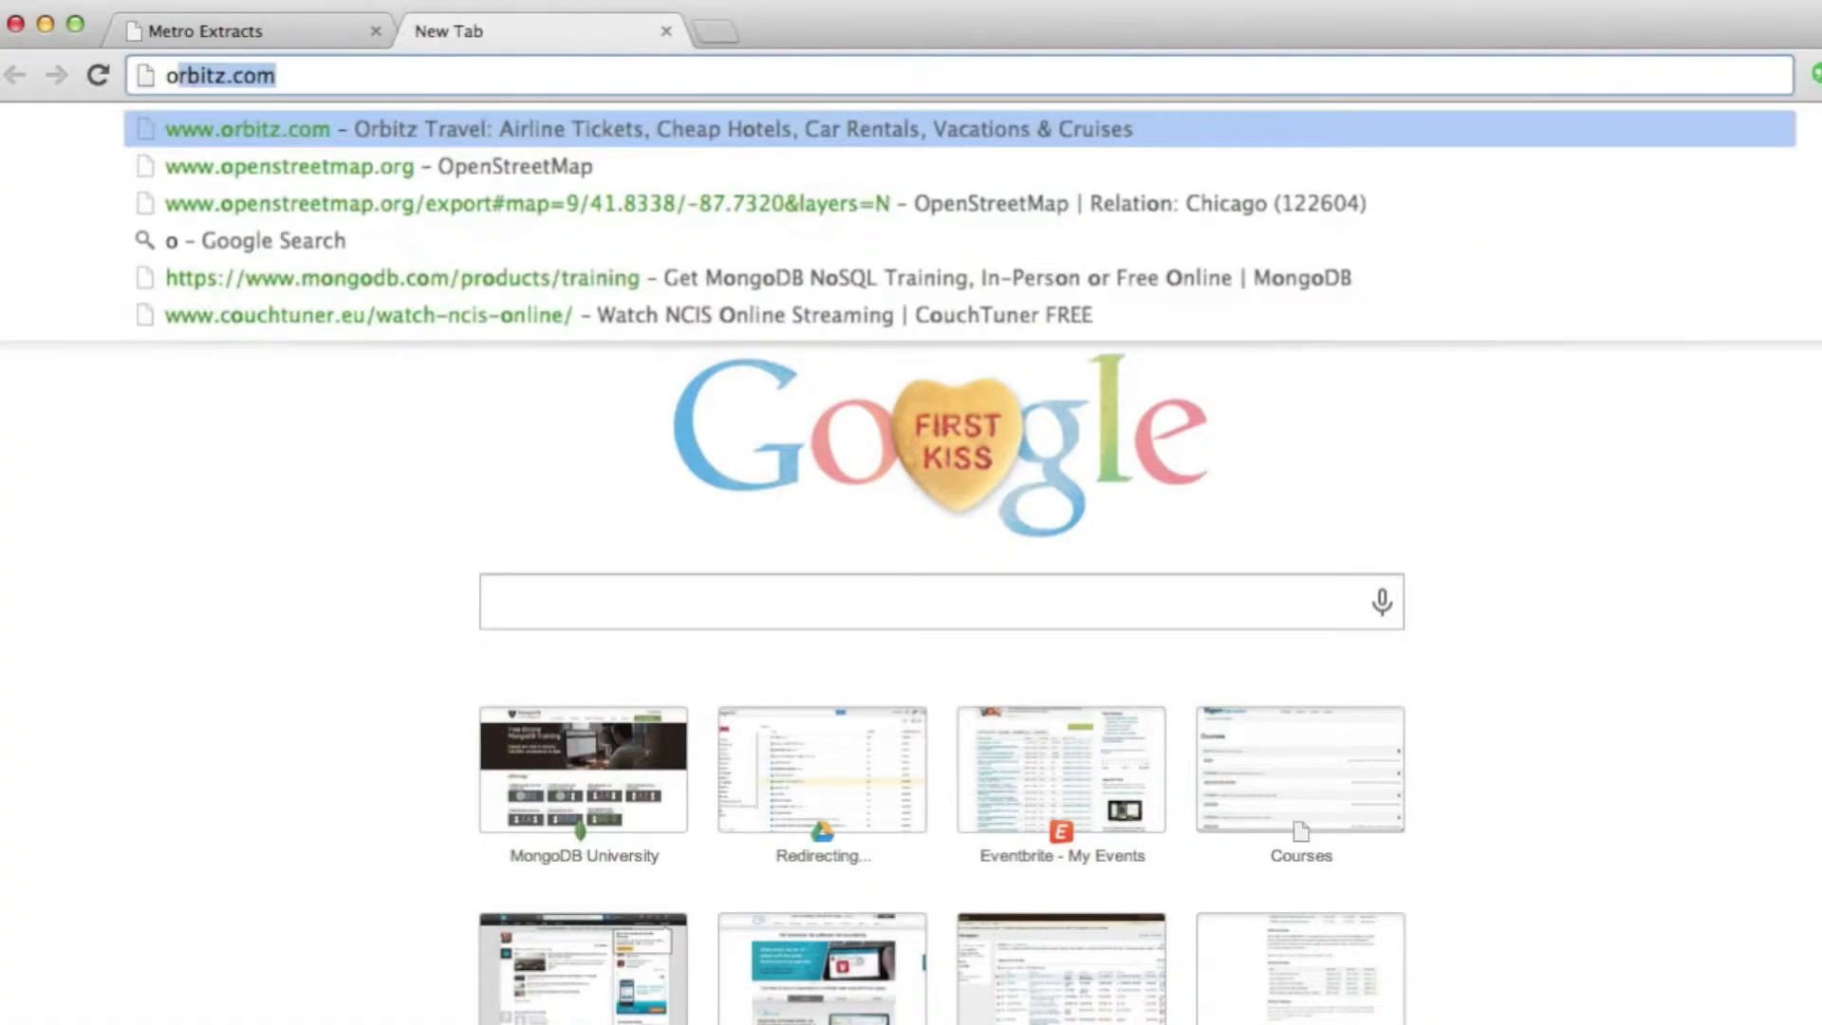
text(openstreetmap)
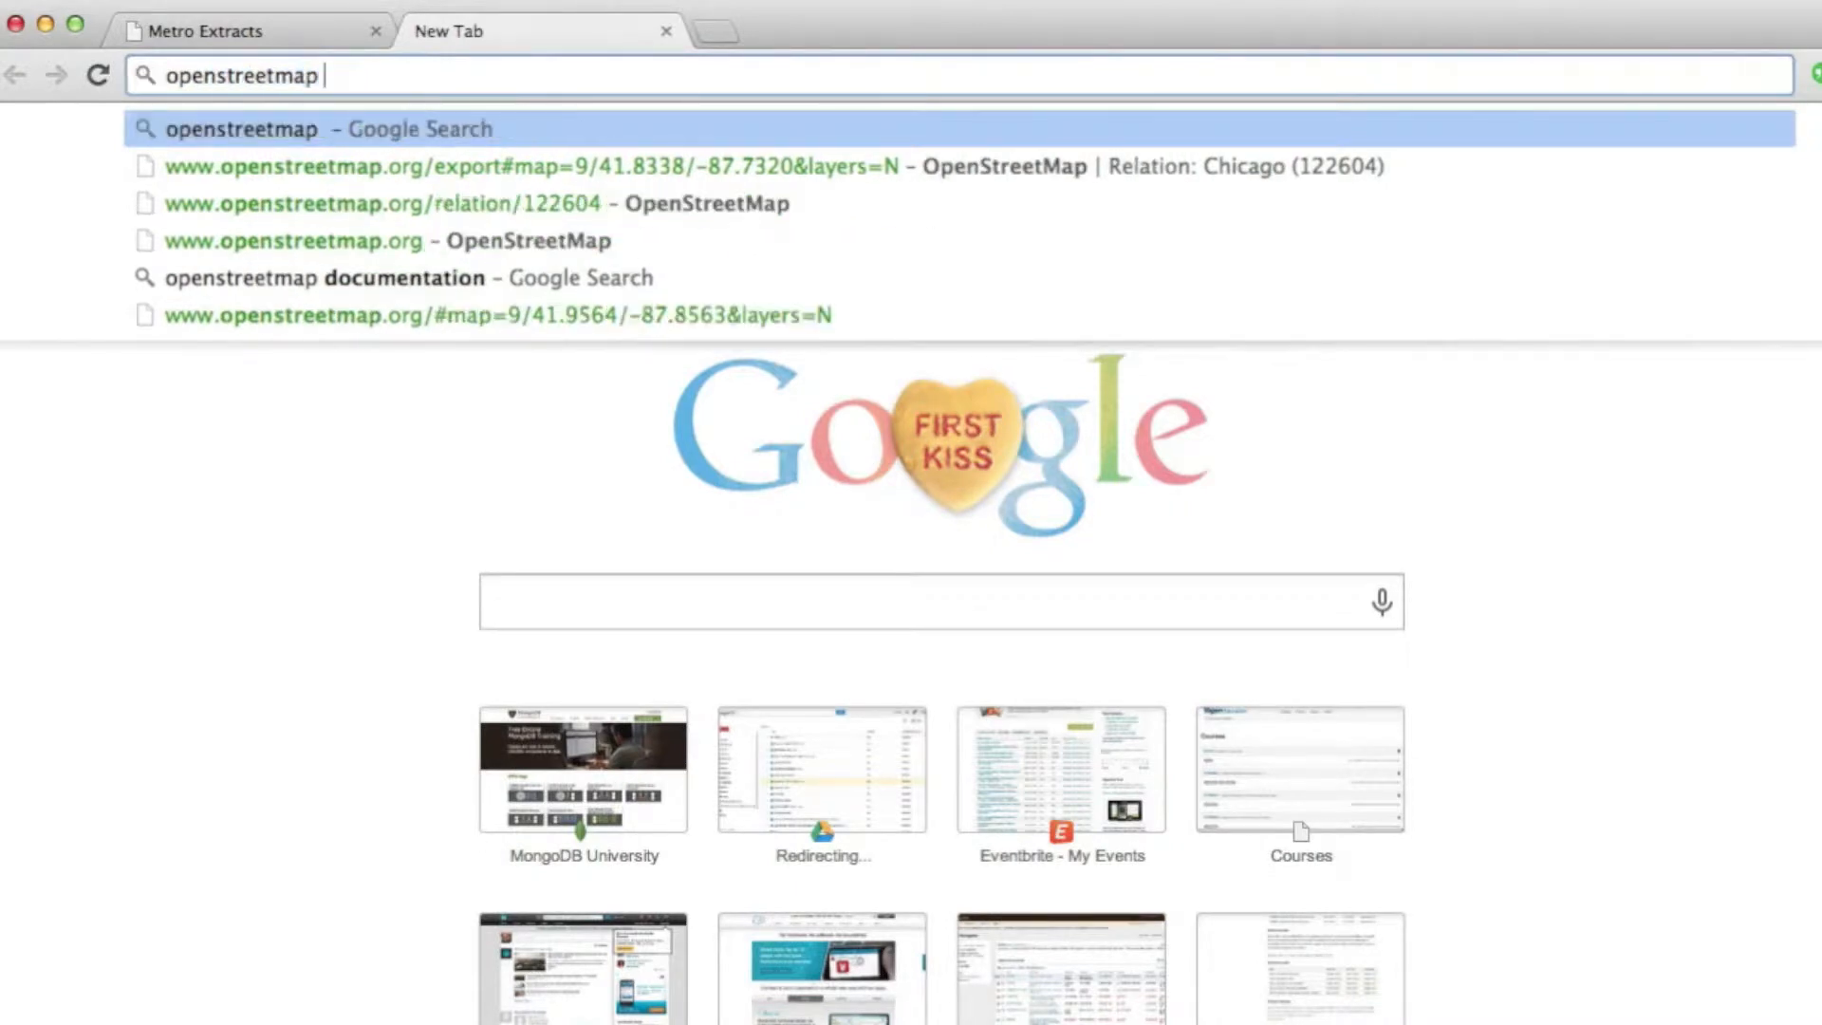
click(407, 278)
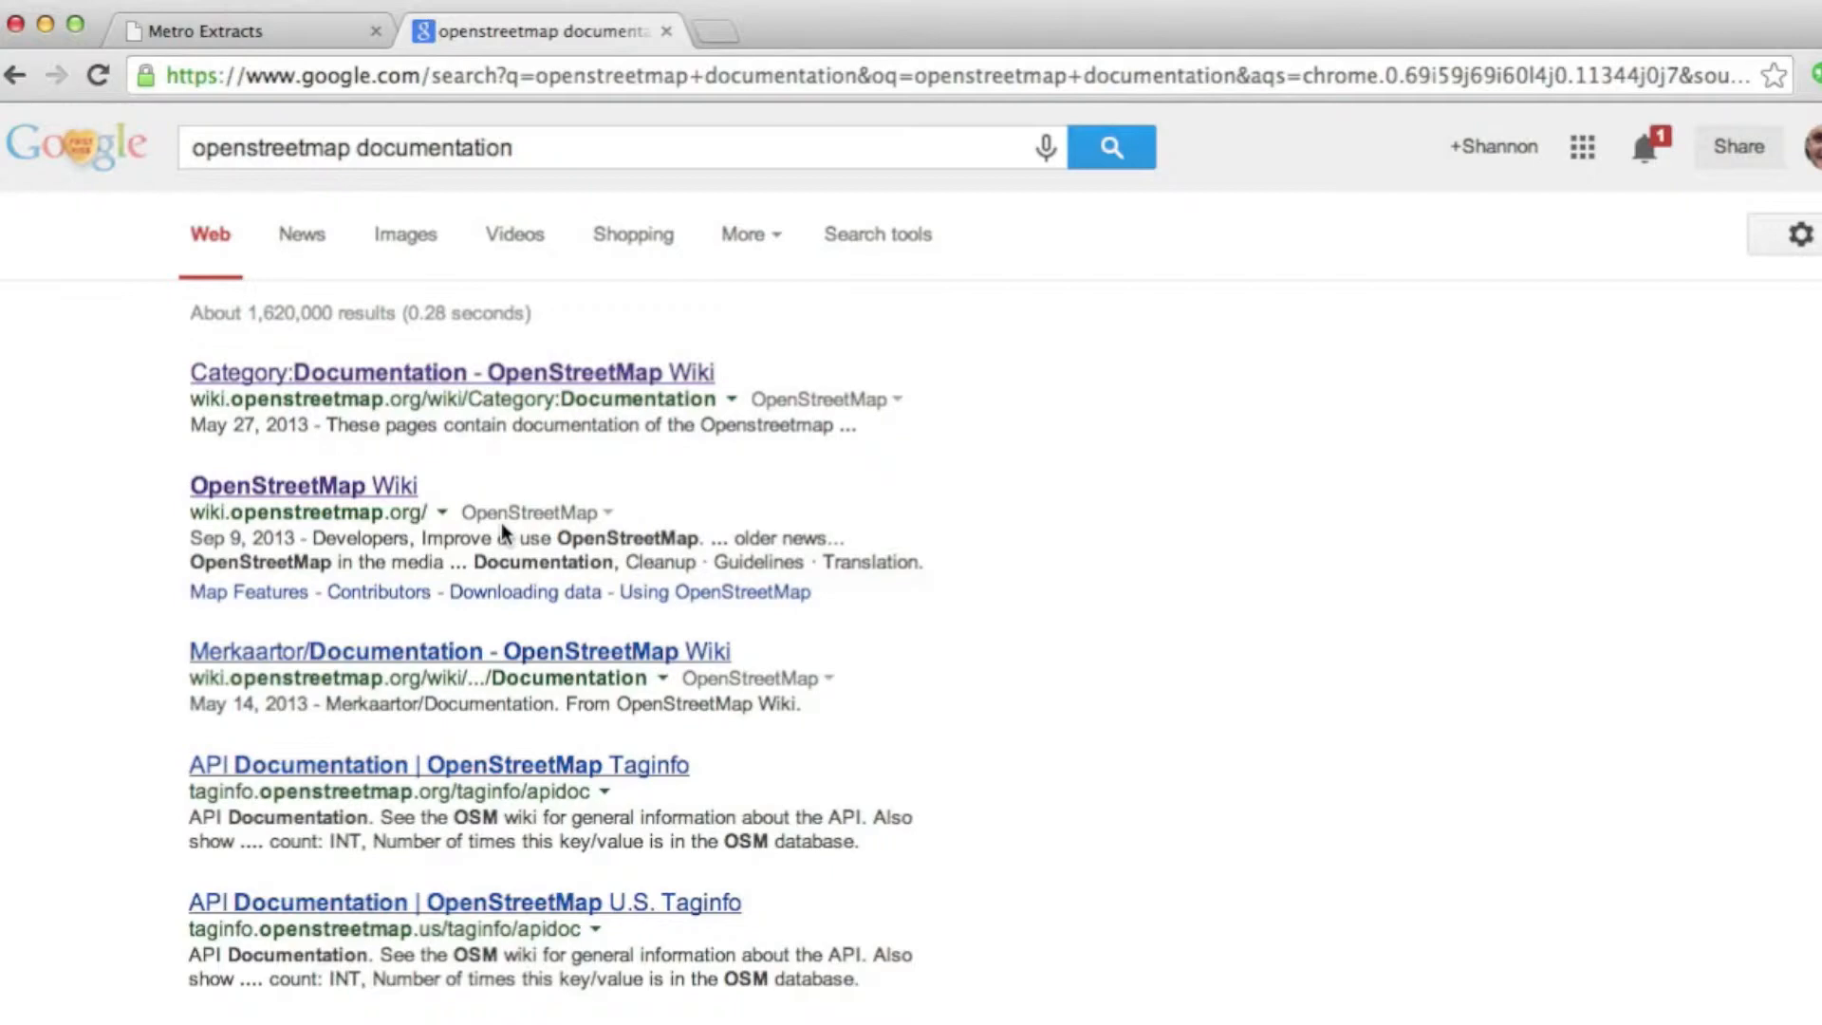
Open the OpenStreetMap Wiki result and scroll down past Map Features and Help
click(302, 485)
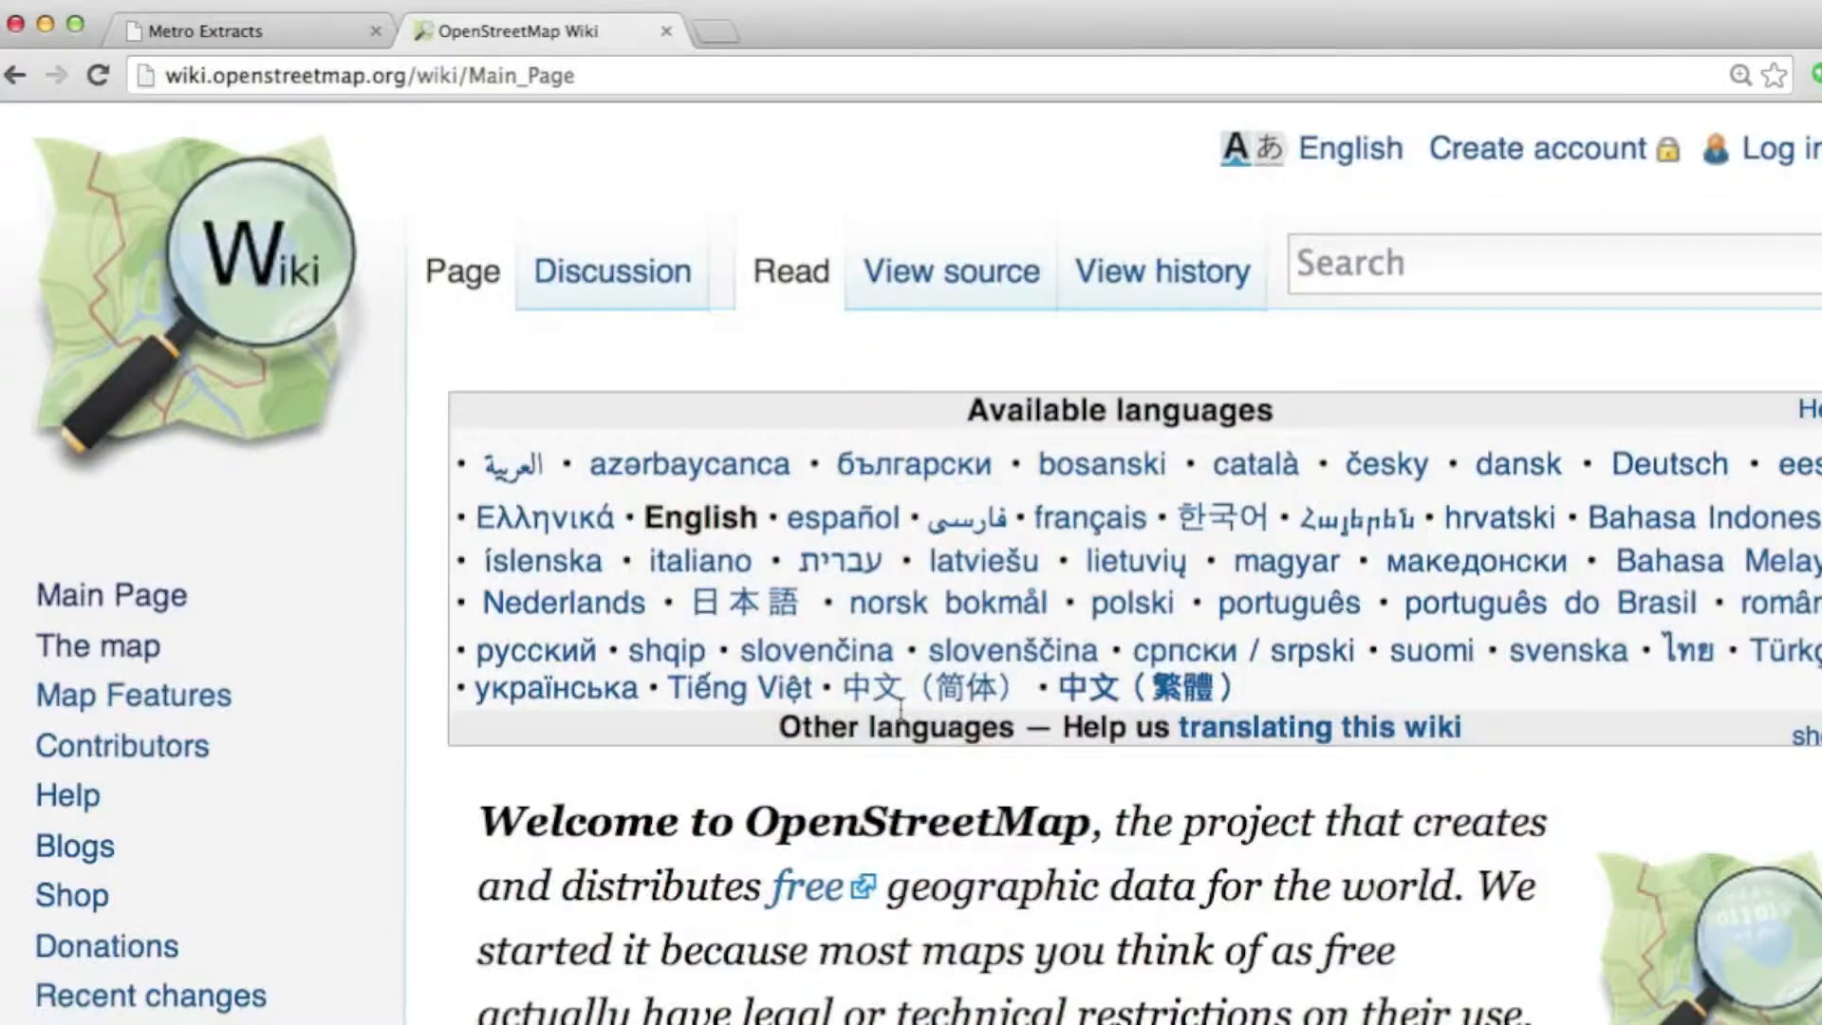
scroll(down, 3)
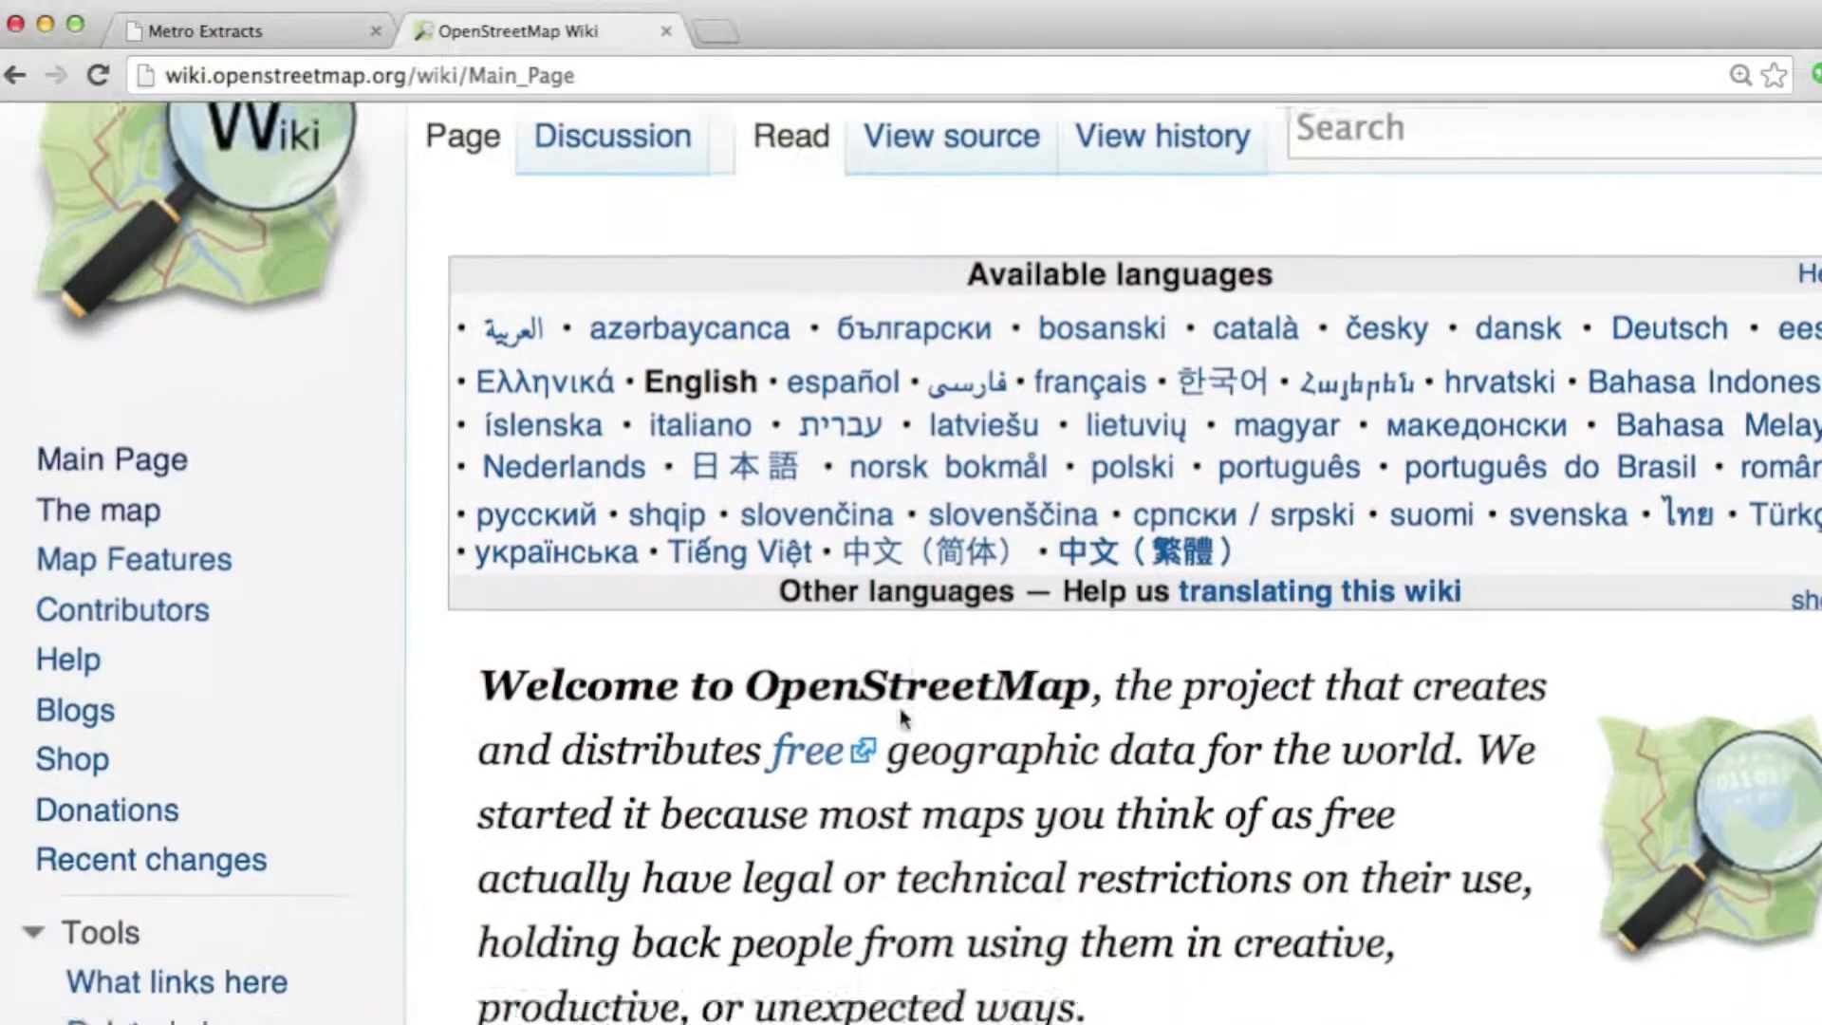
scroll(down, 3)
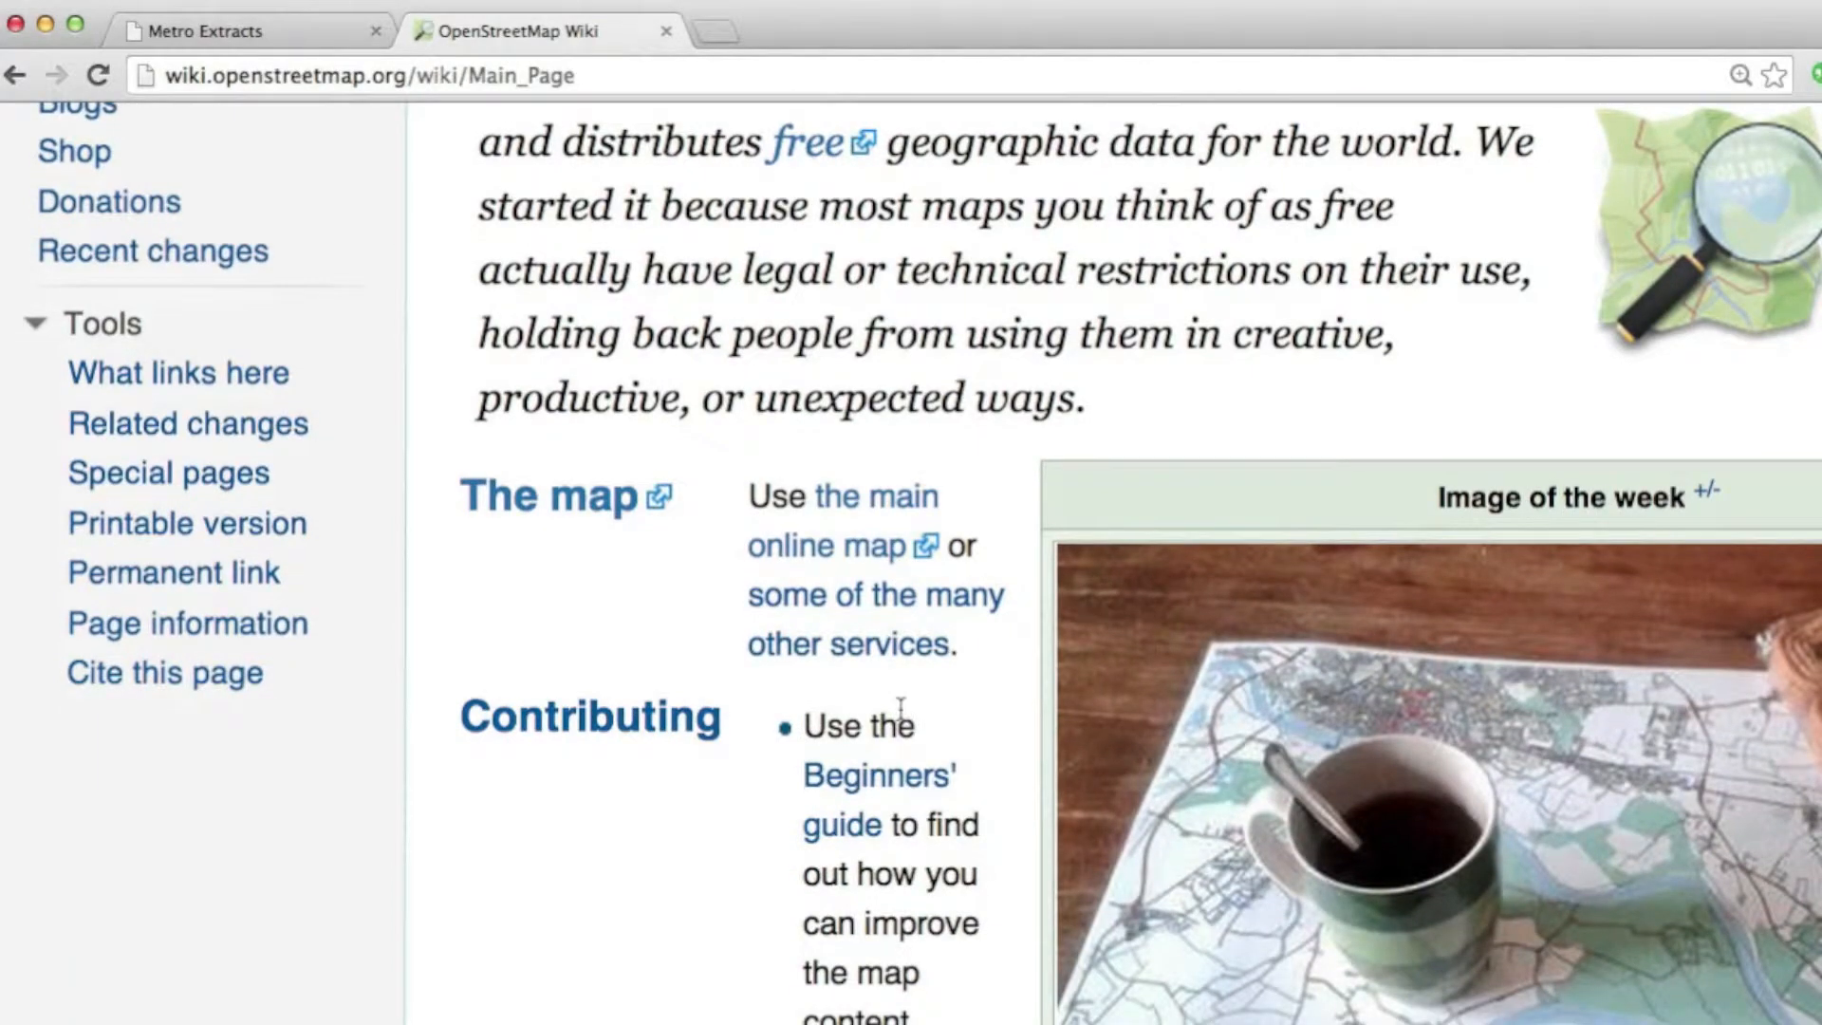
scroll(down, 3)
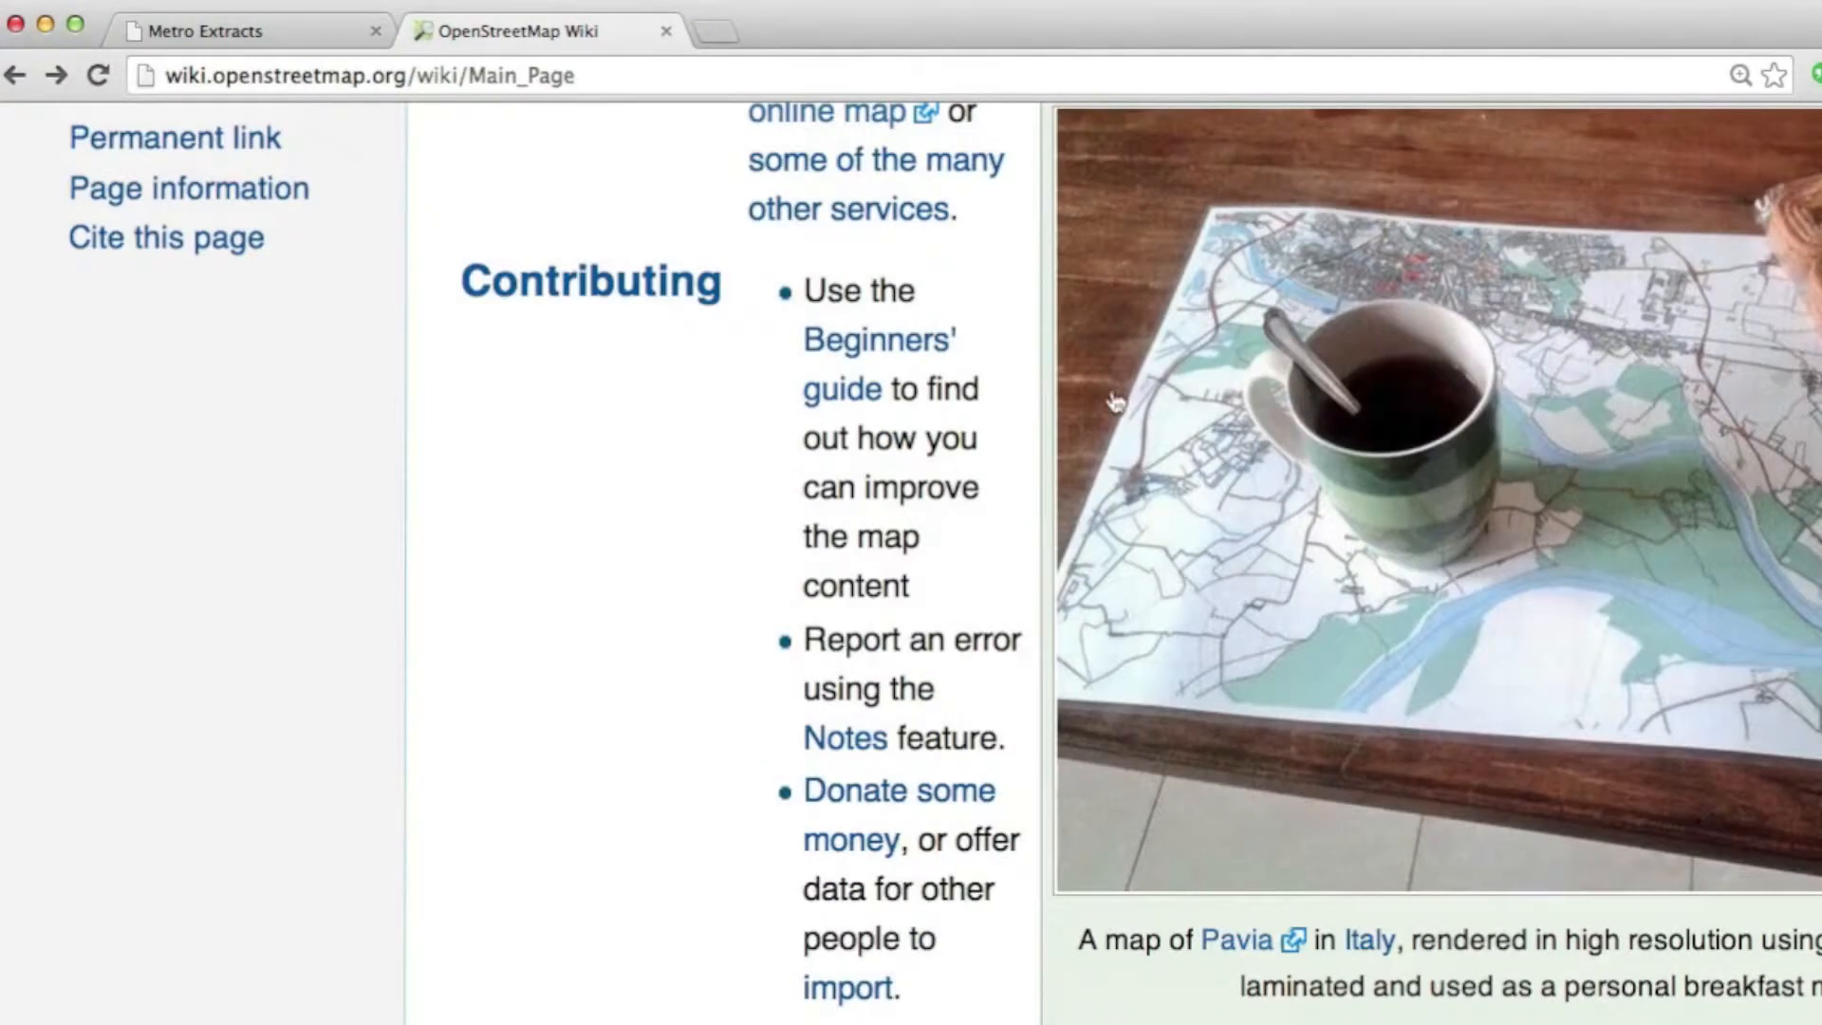
scroll(down, 3)
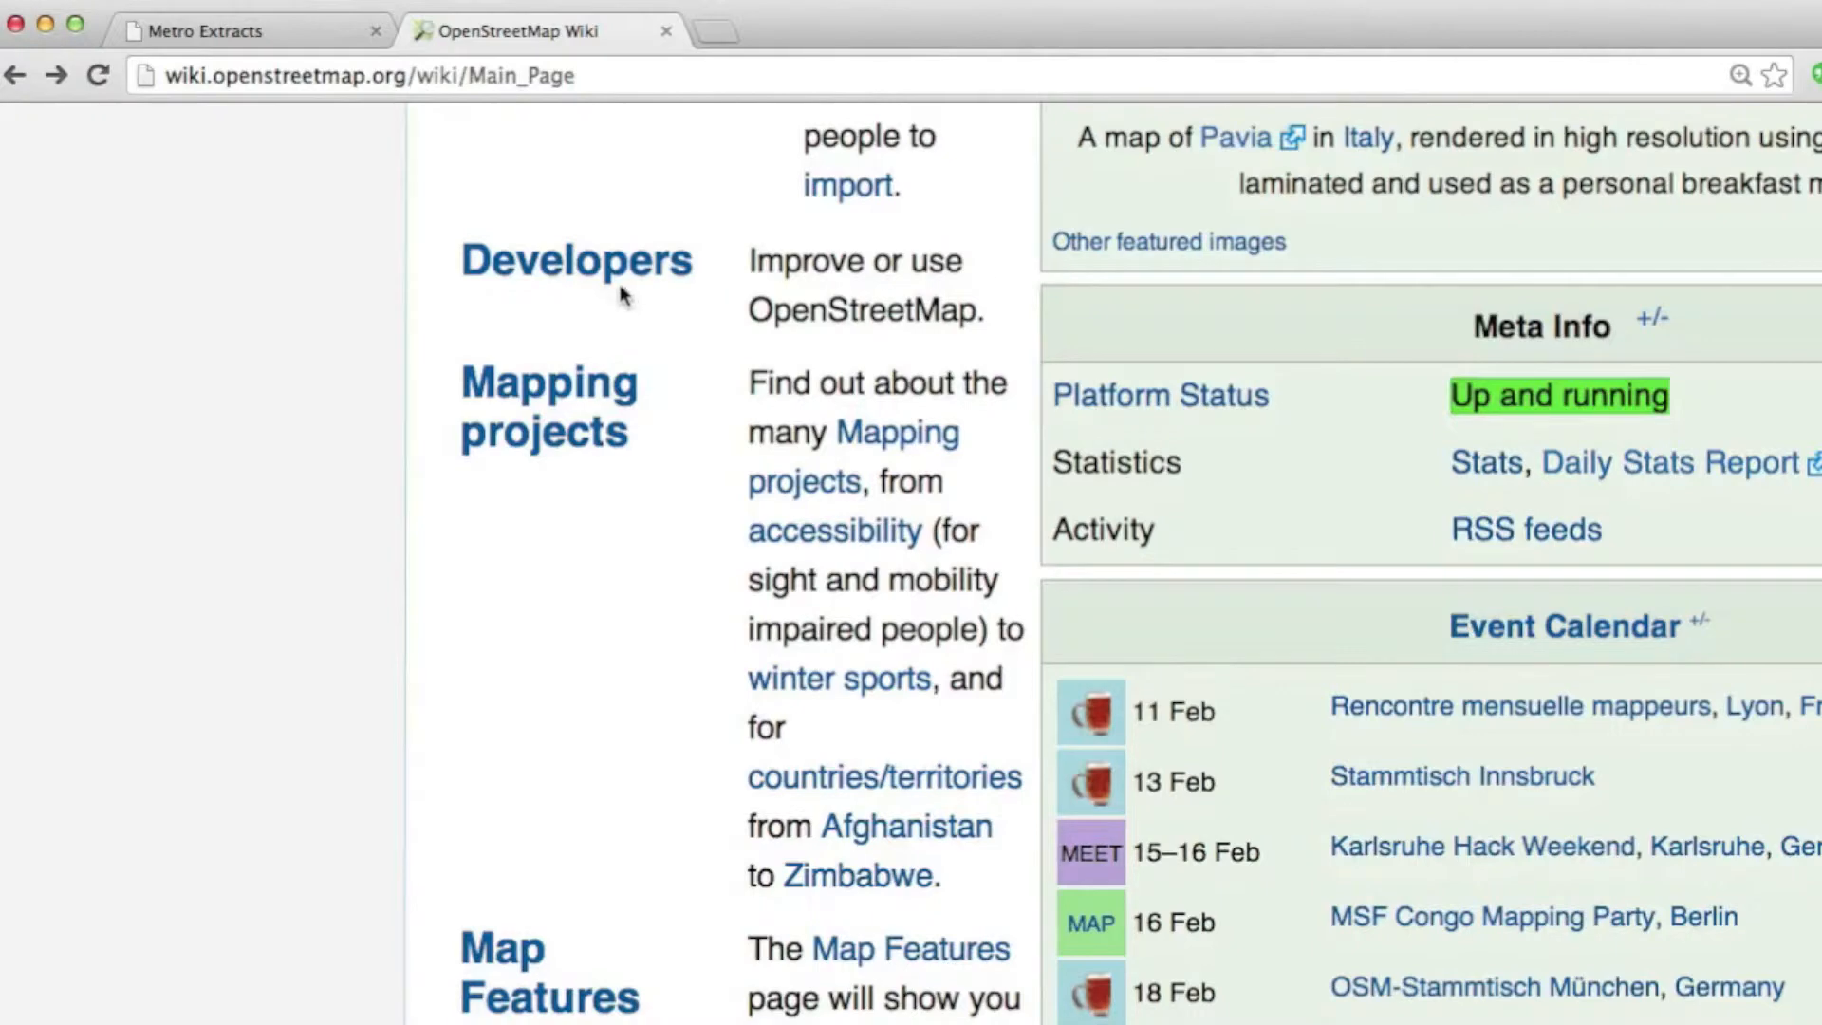
scroll(down, 3)
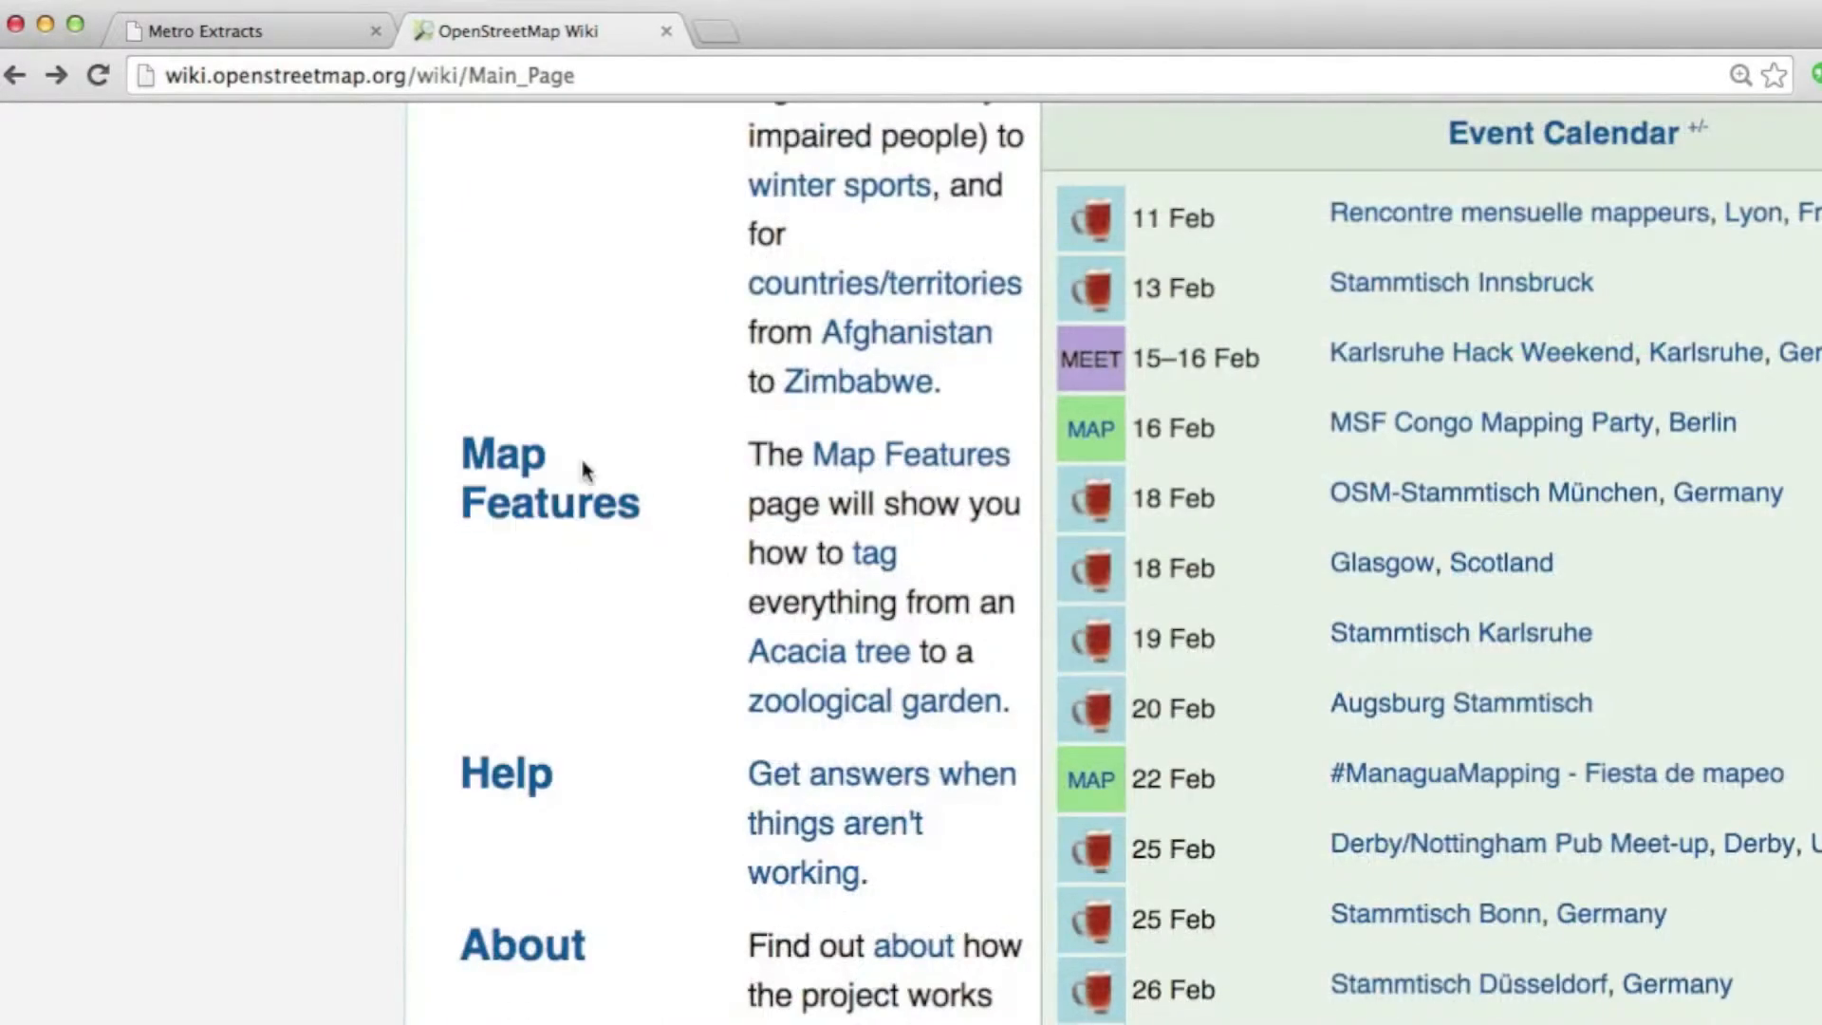
mouse_move(668, 667)
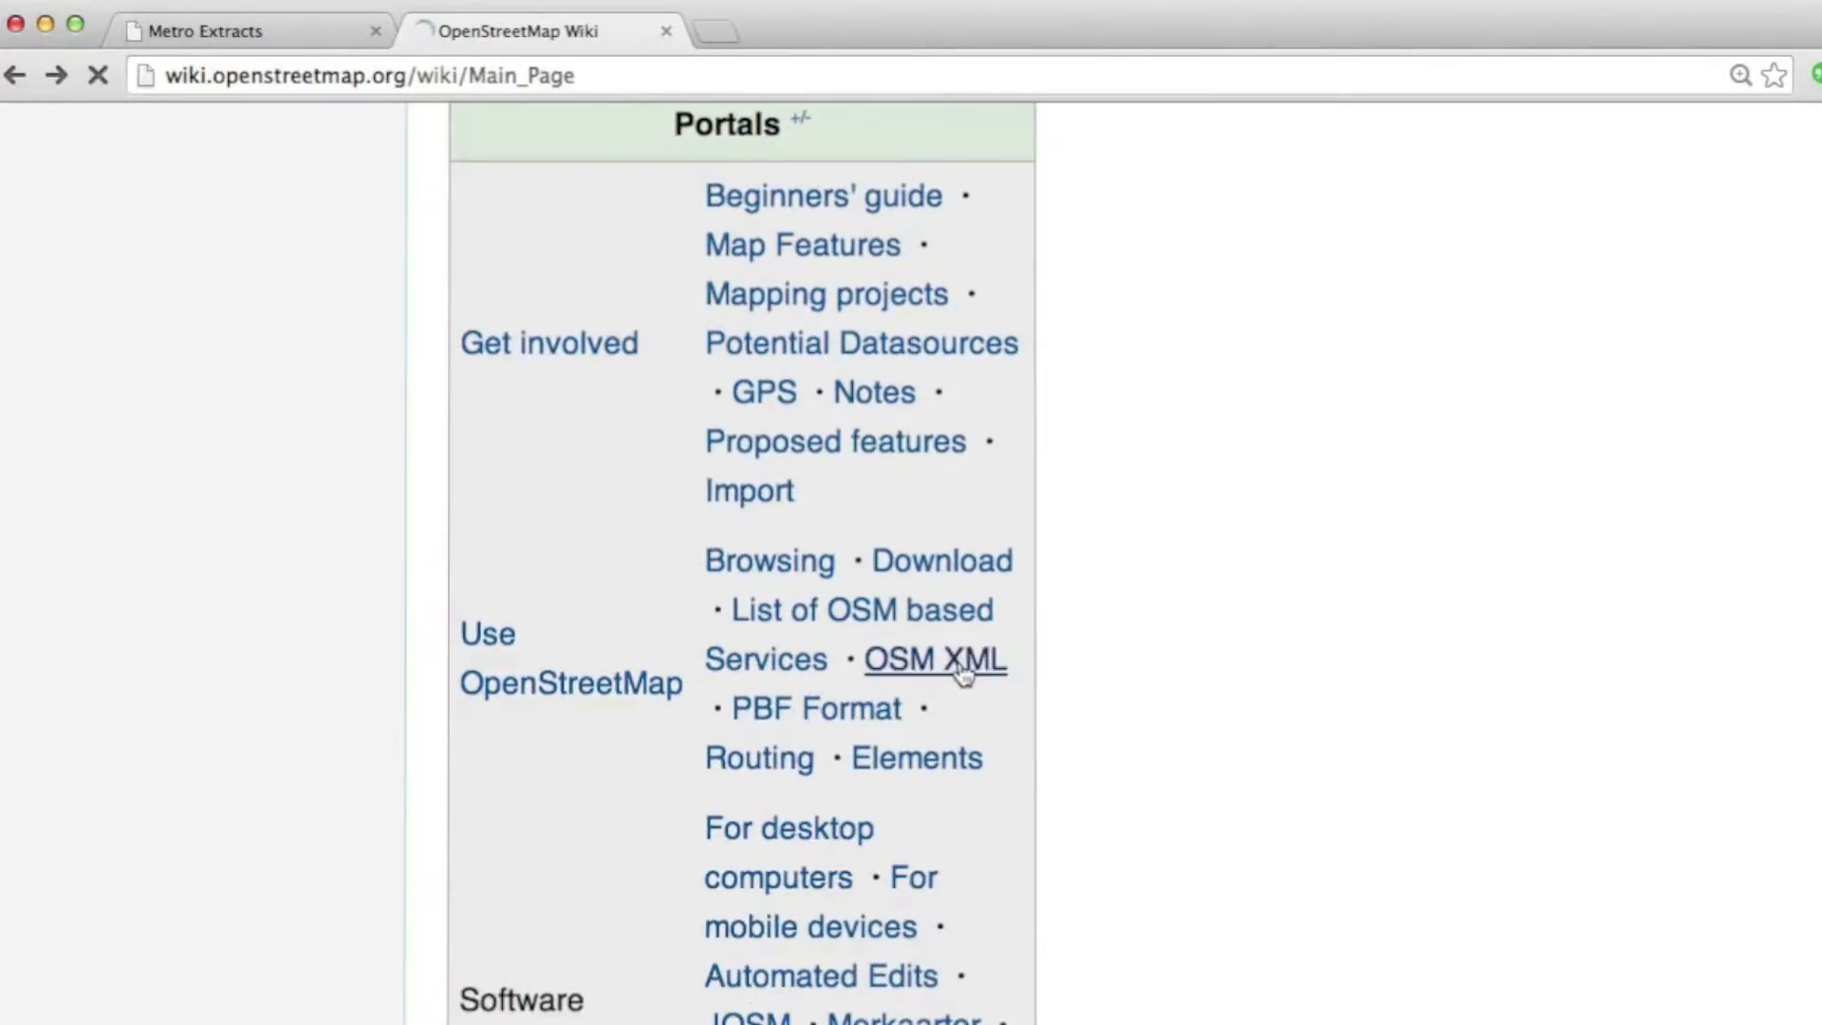
Open the OSM XML article, read its example file, and follow the nodes link
click(933, 659)
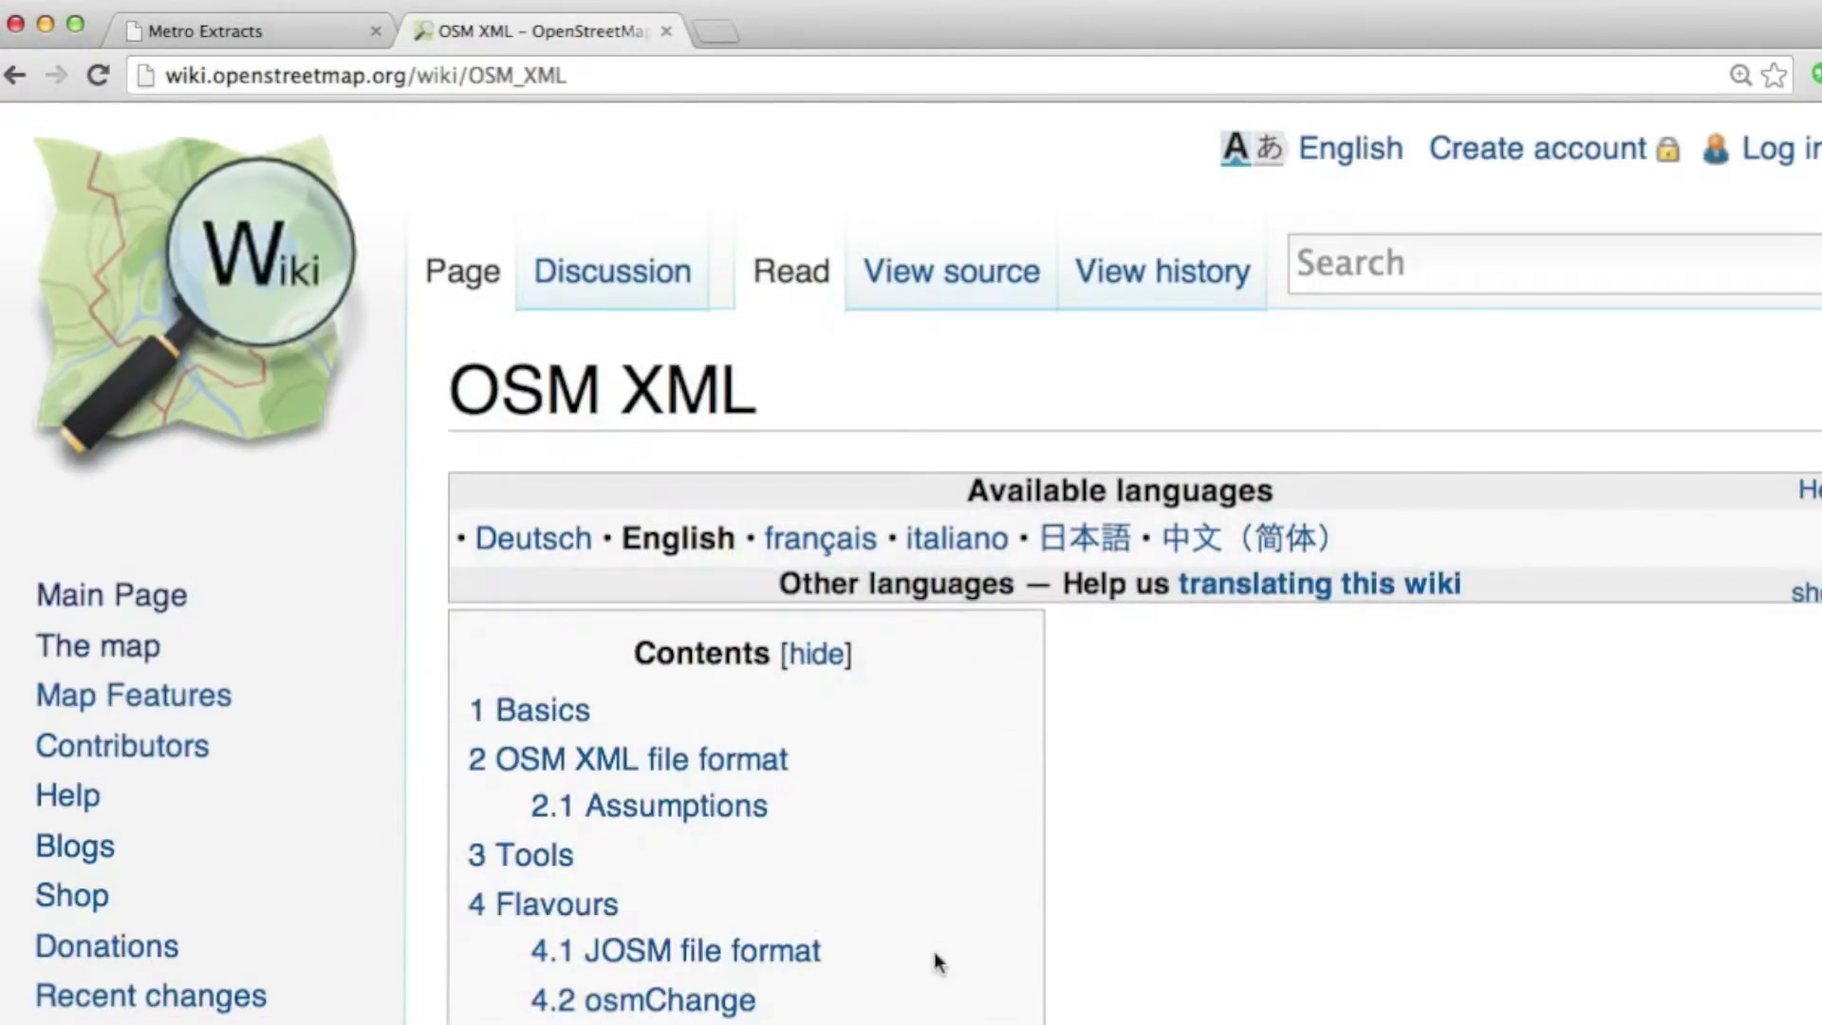
scroll(down, 3)
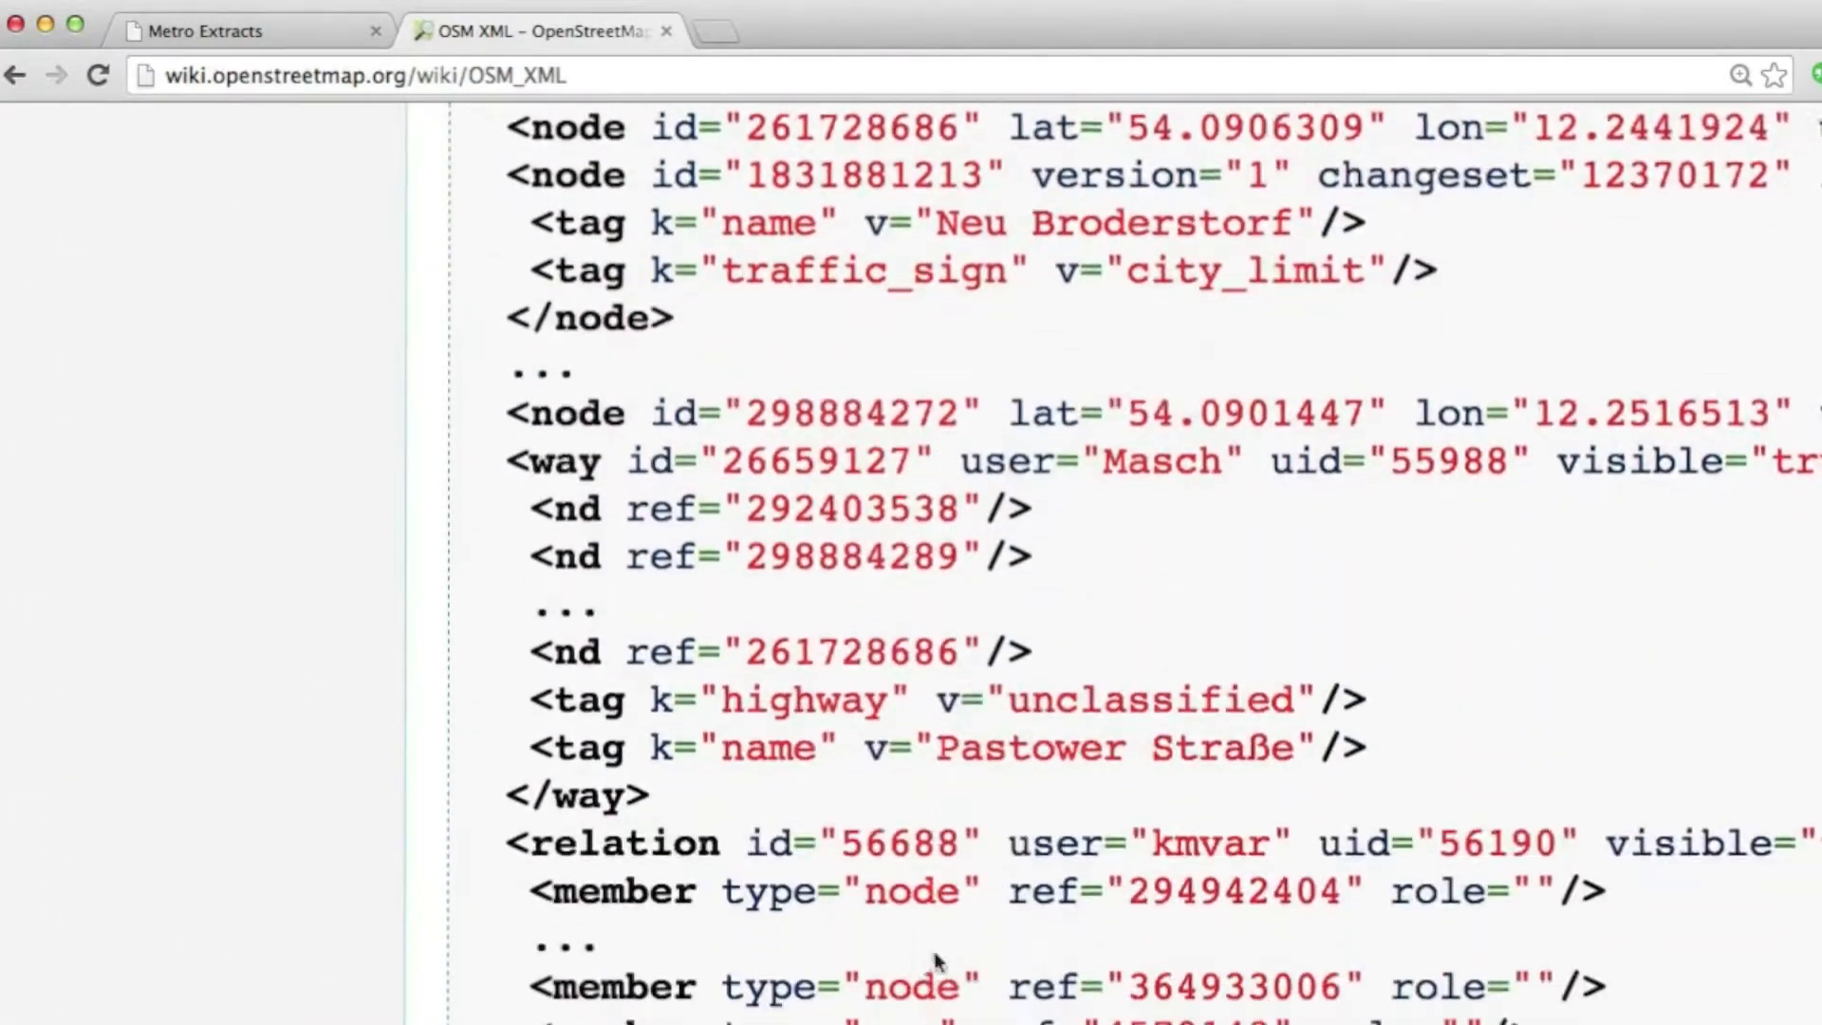
scroll(down, 3)
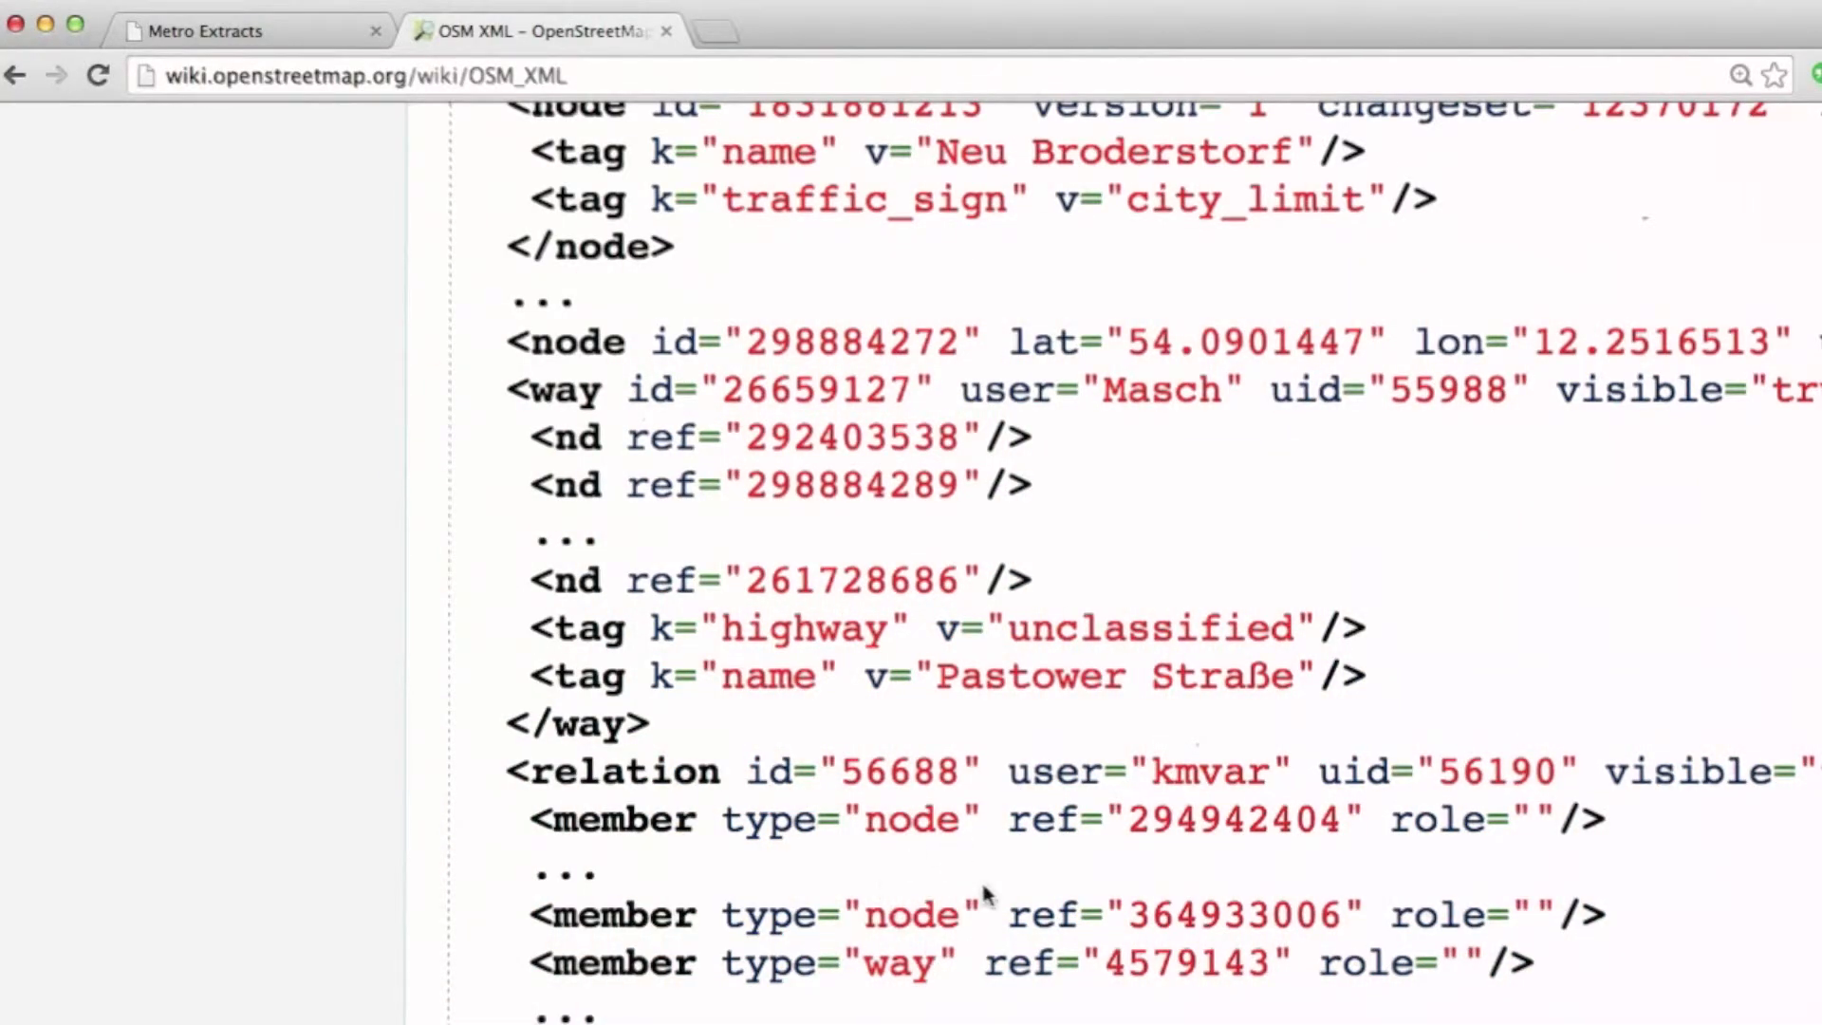
scroll(down, 3)
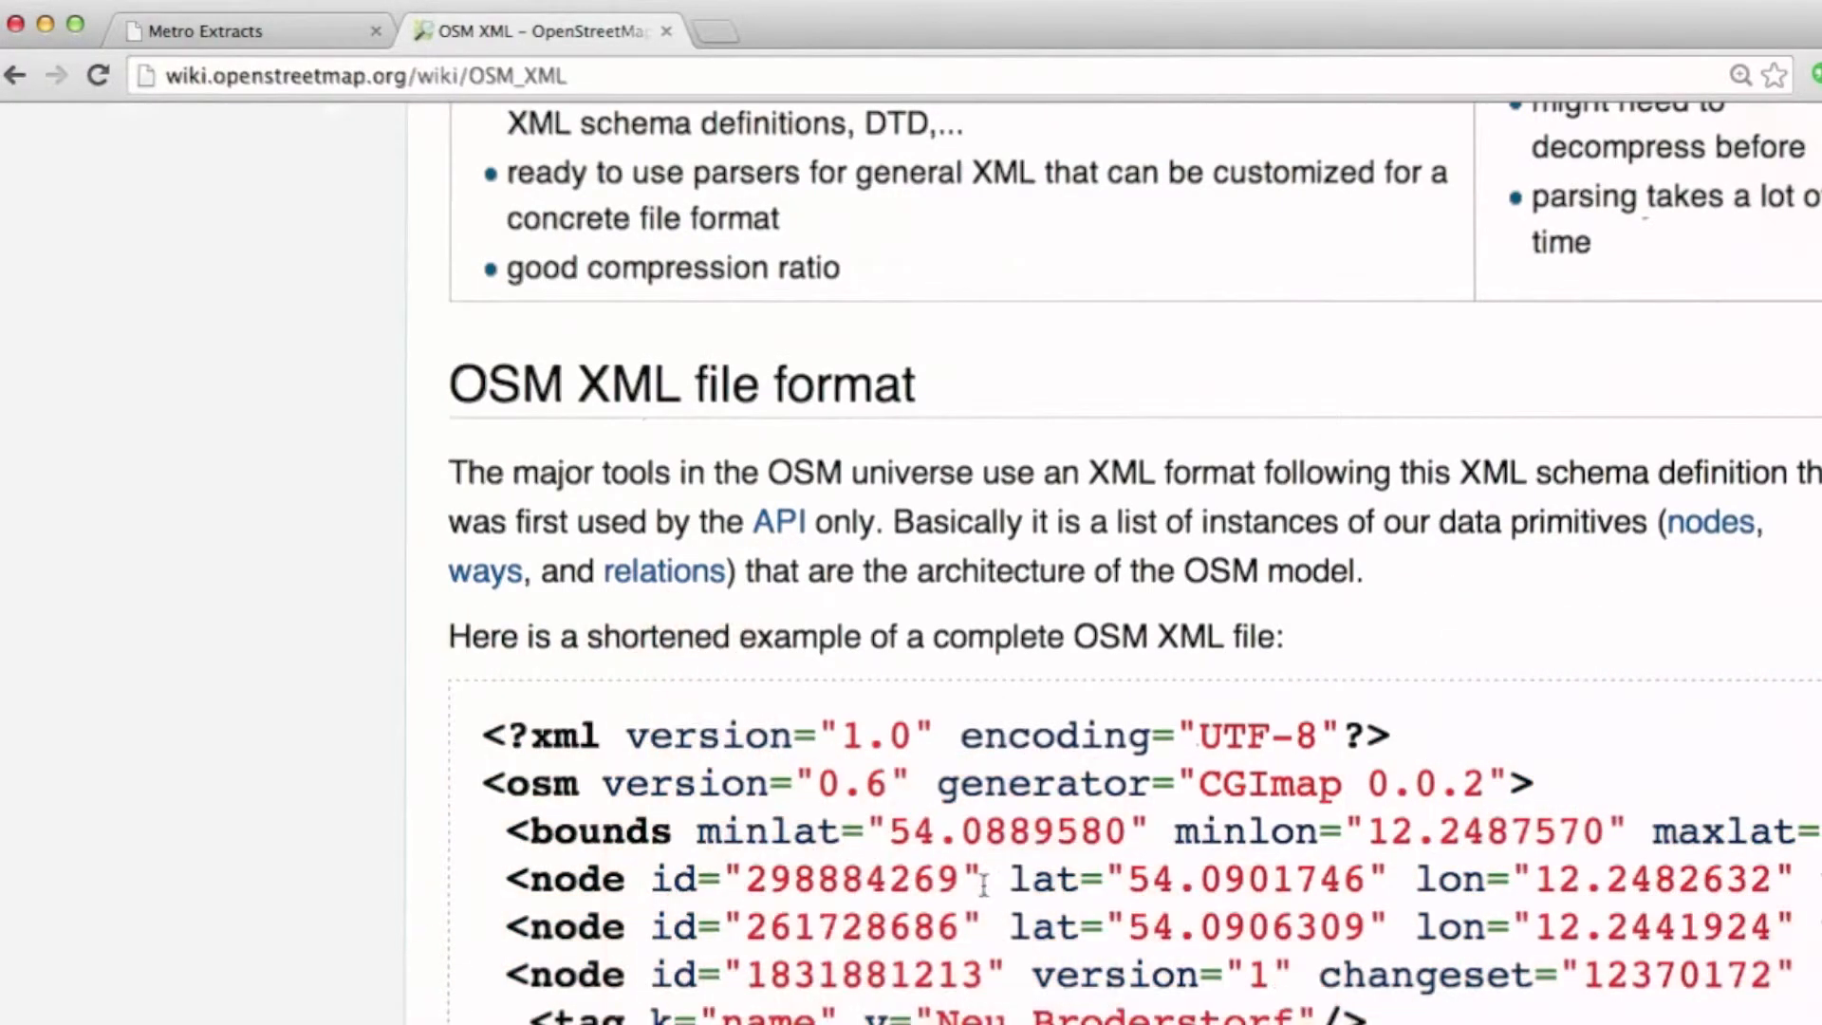
mouse_move(1709, 522)
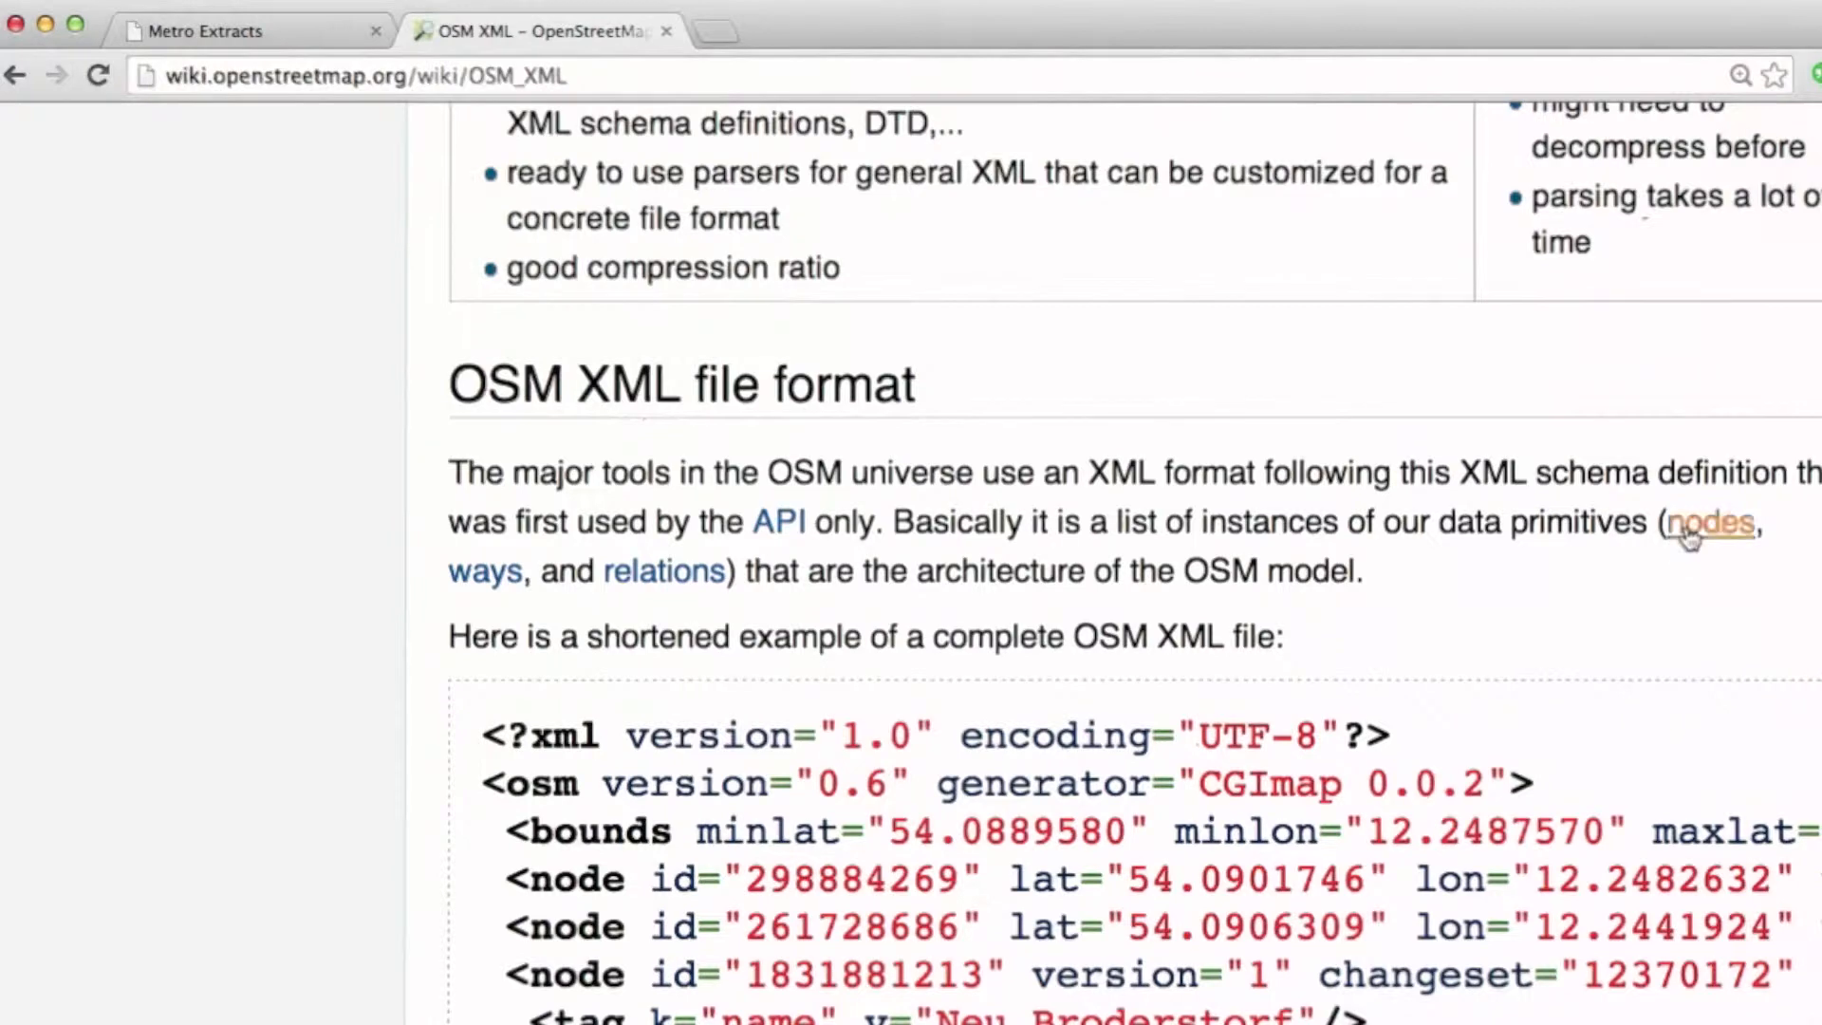
click(1709, 522)
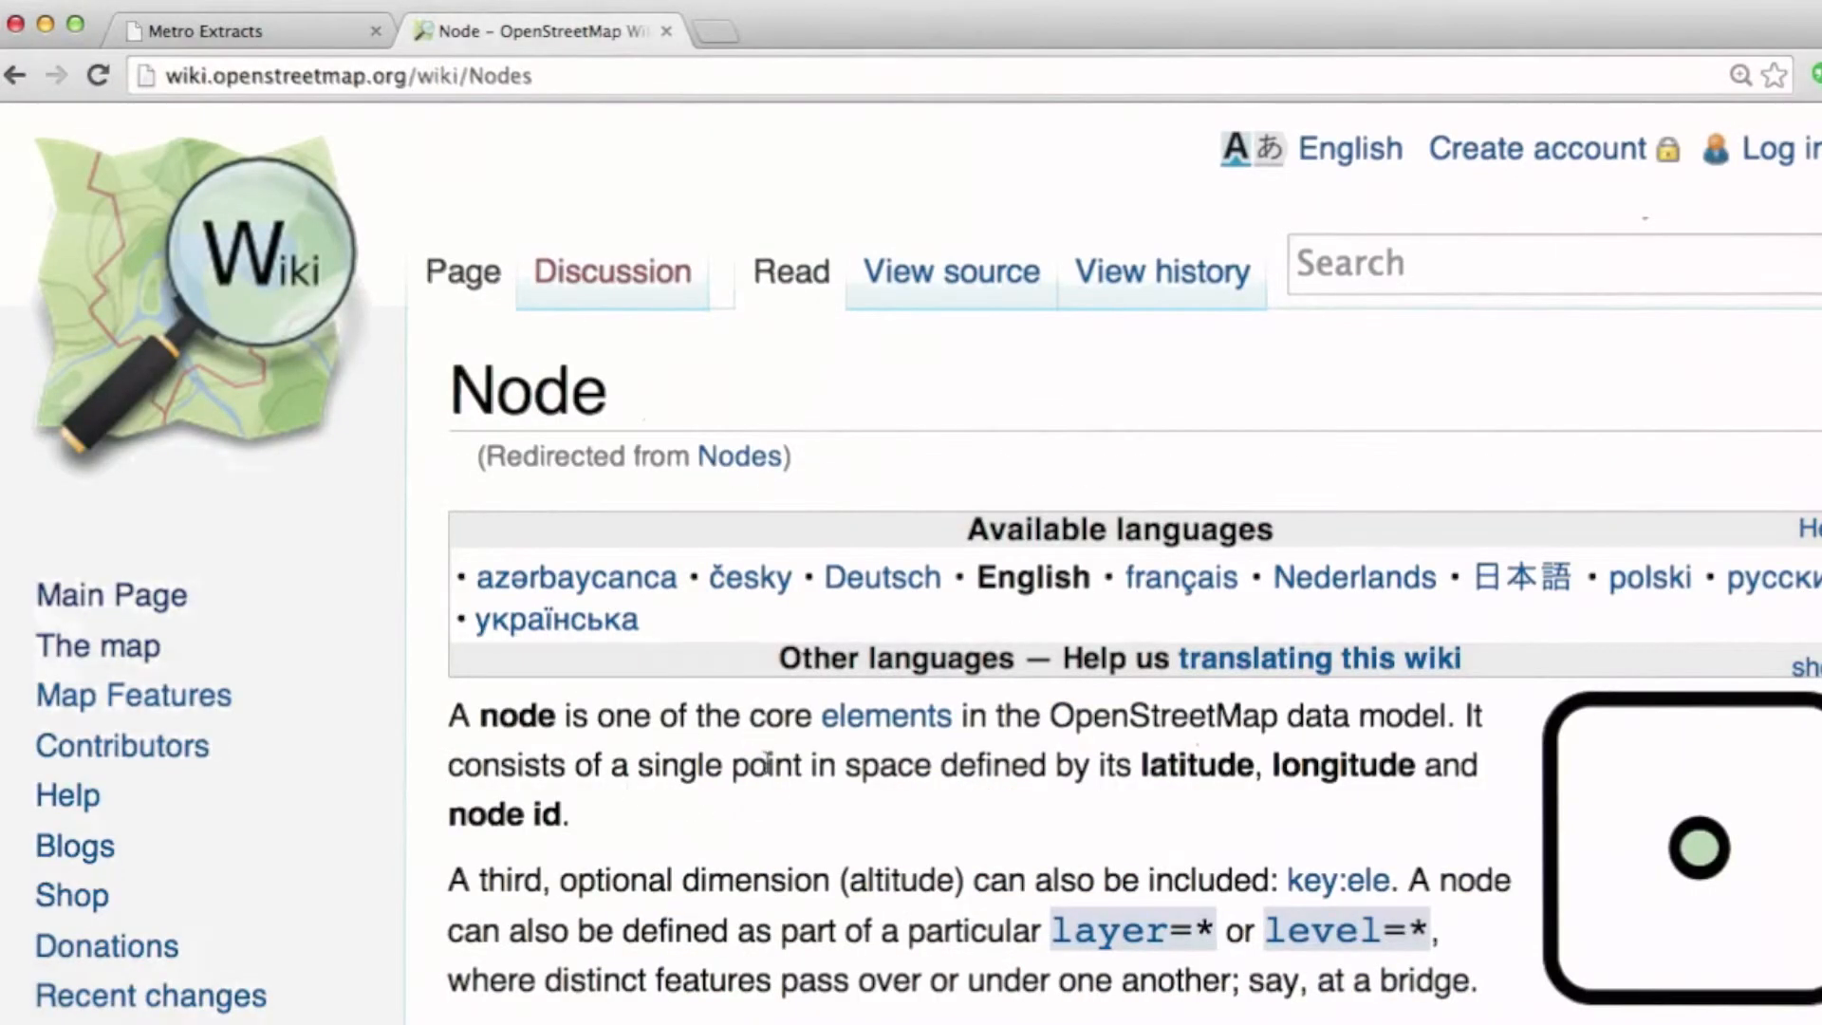